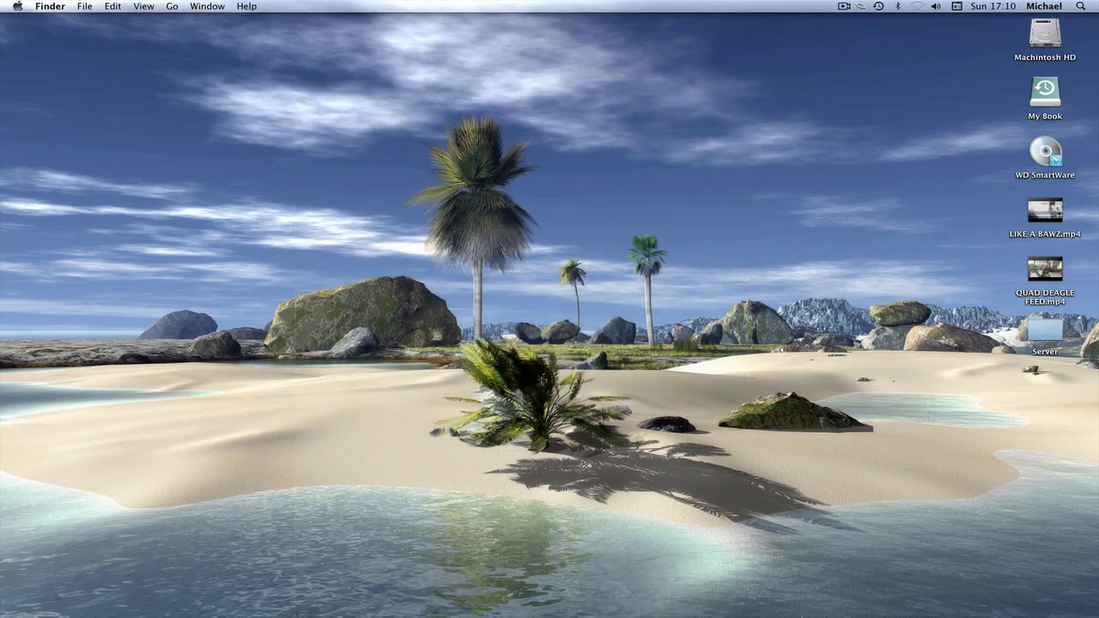
Open LIKE A BAWZ.mp4 in QuickTime Player and play it to about five seconds.
left_click_drag(653, 343, 849, 448)
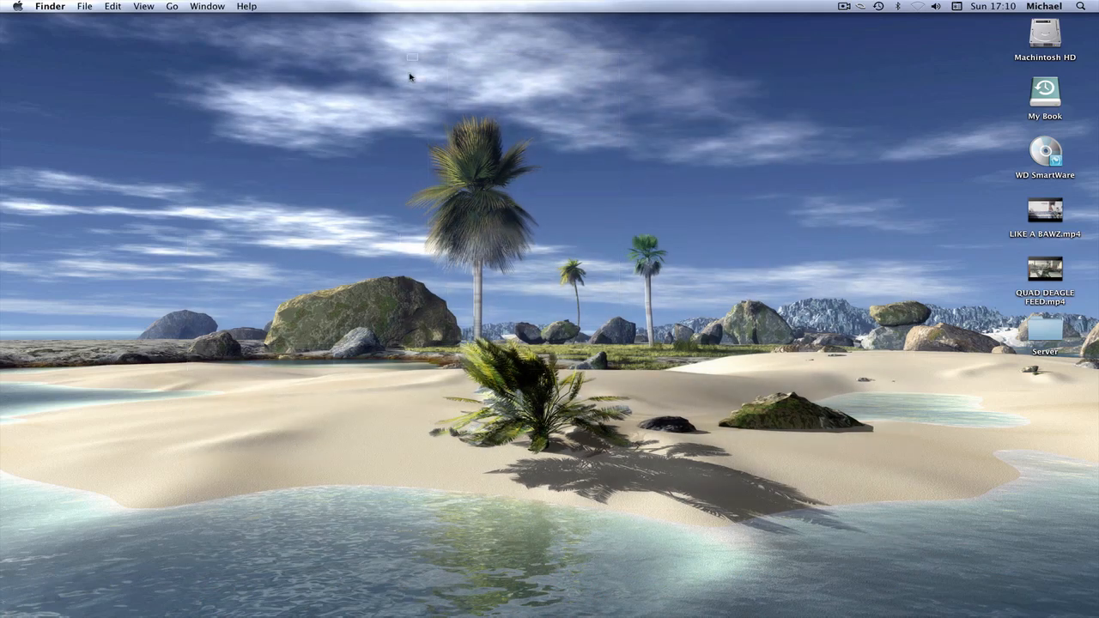
mouse_move(639, 309)
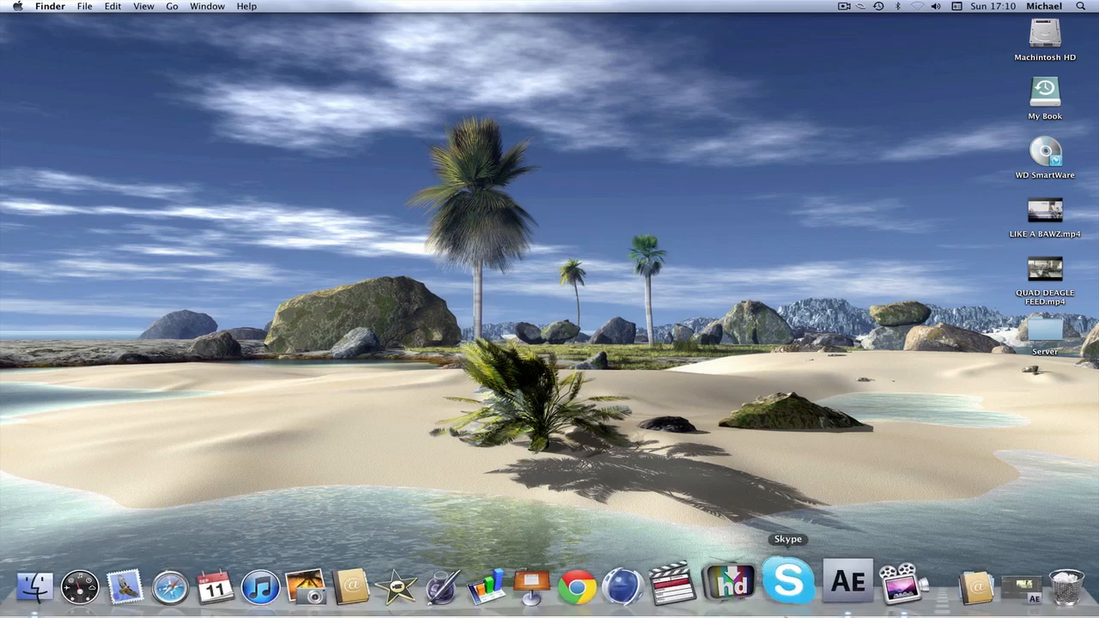
left_click_drag(552, 176, 763, 365)
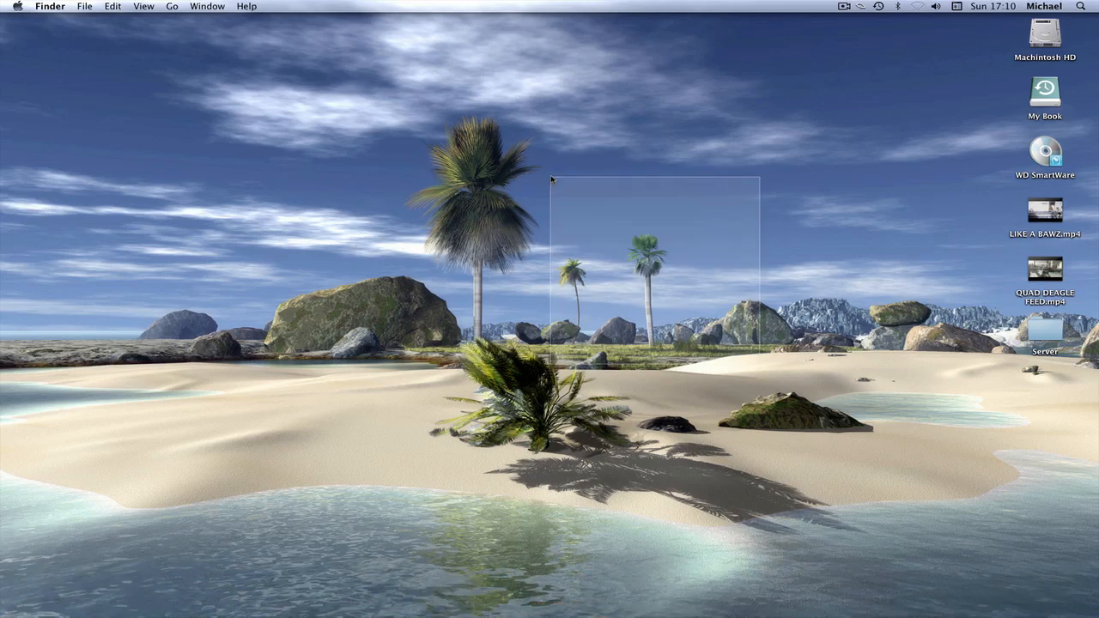
left_click(1045, 211)
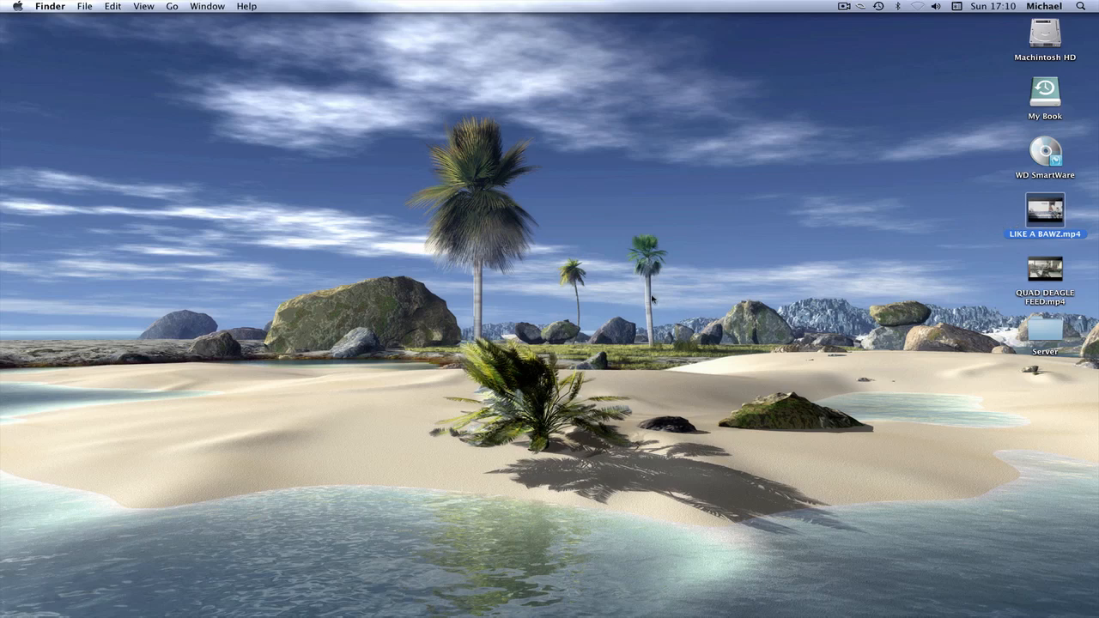
mouse_move(740, 277)
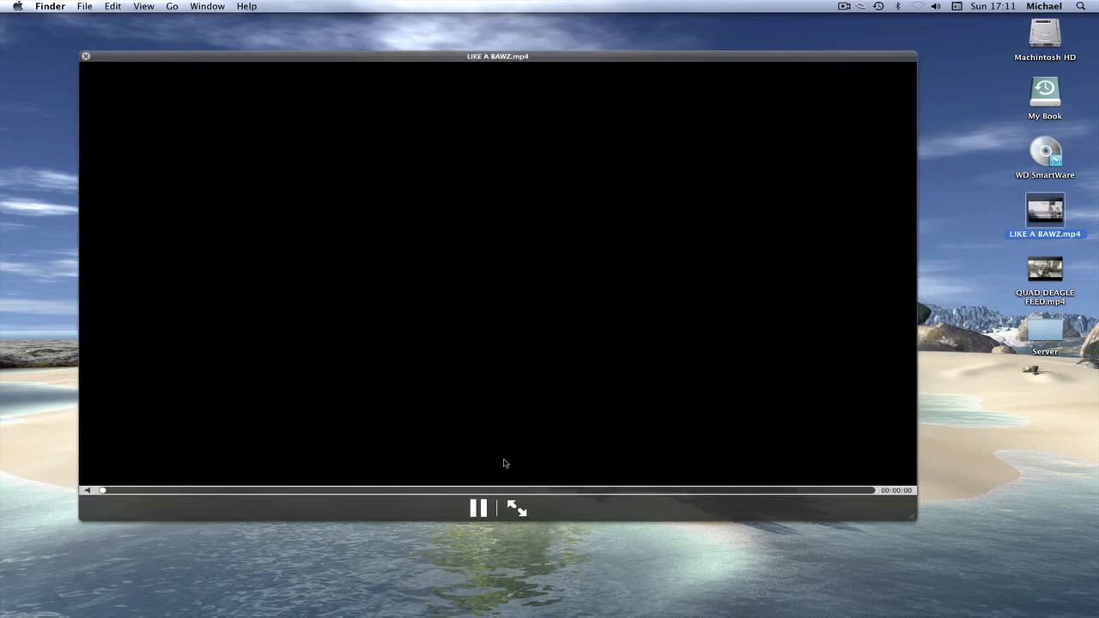
left_click(477, 508)
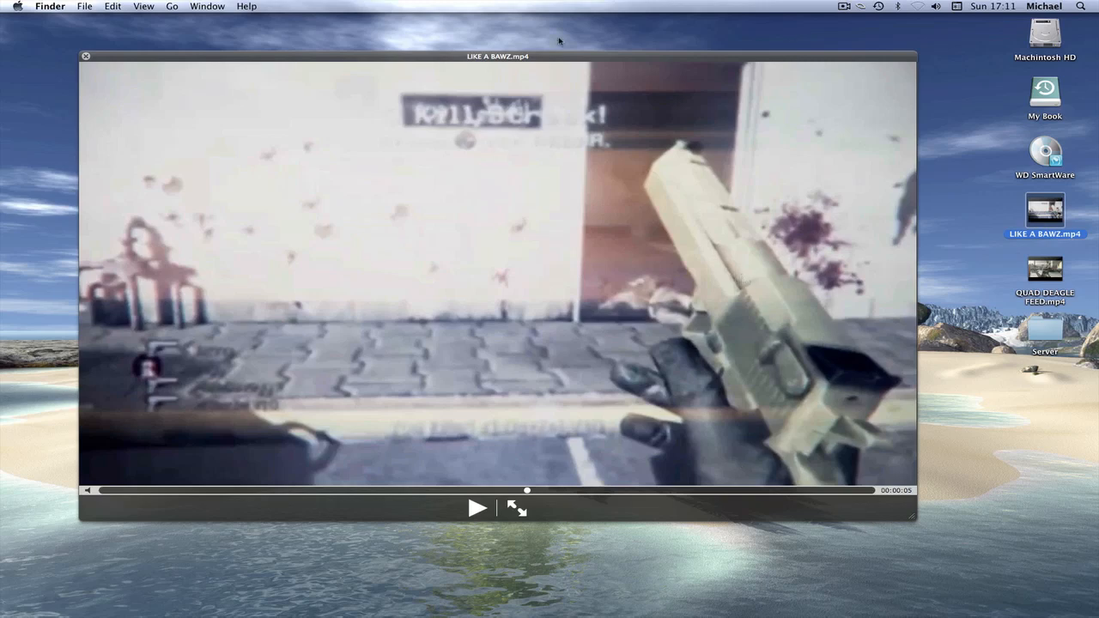
mouse_move(489, 472)
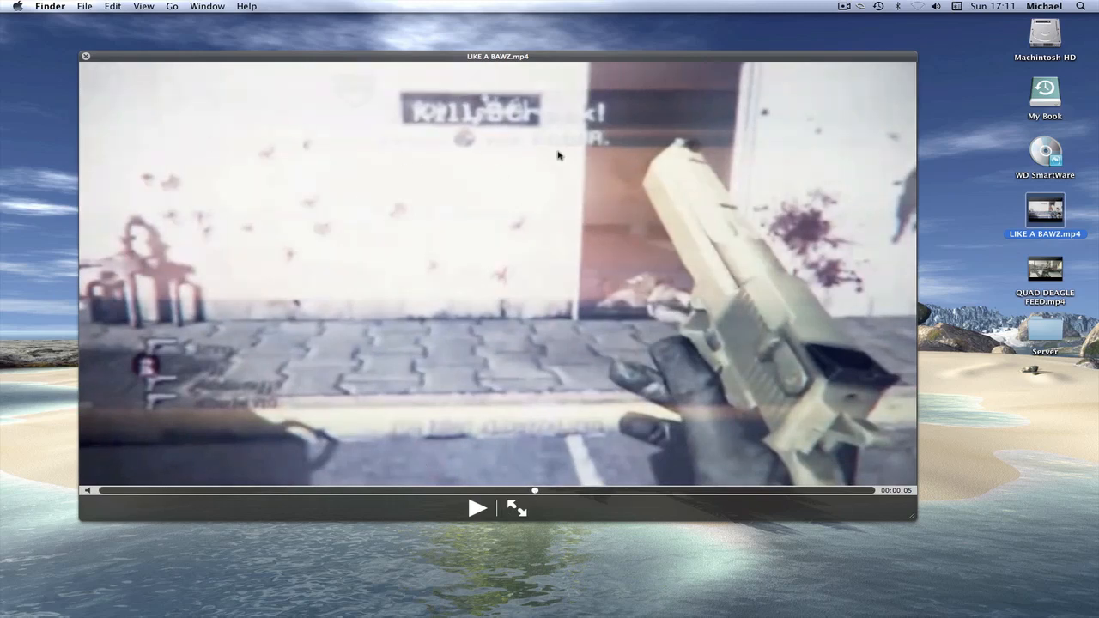
mouse_move(767, 170)
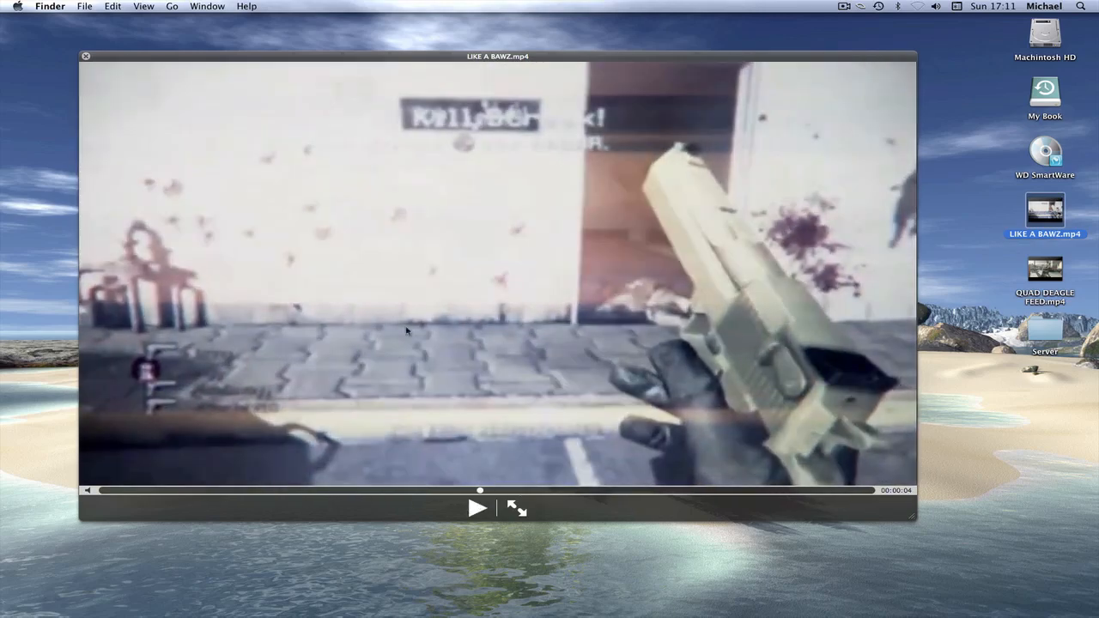
mouse_move(303, 248)
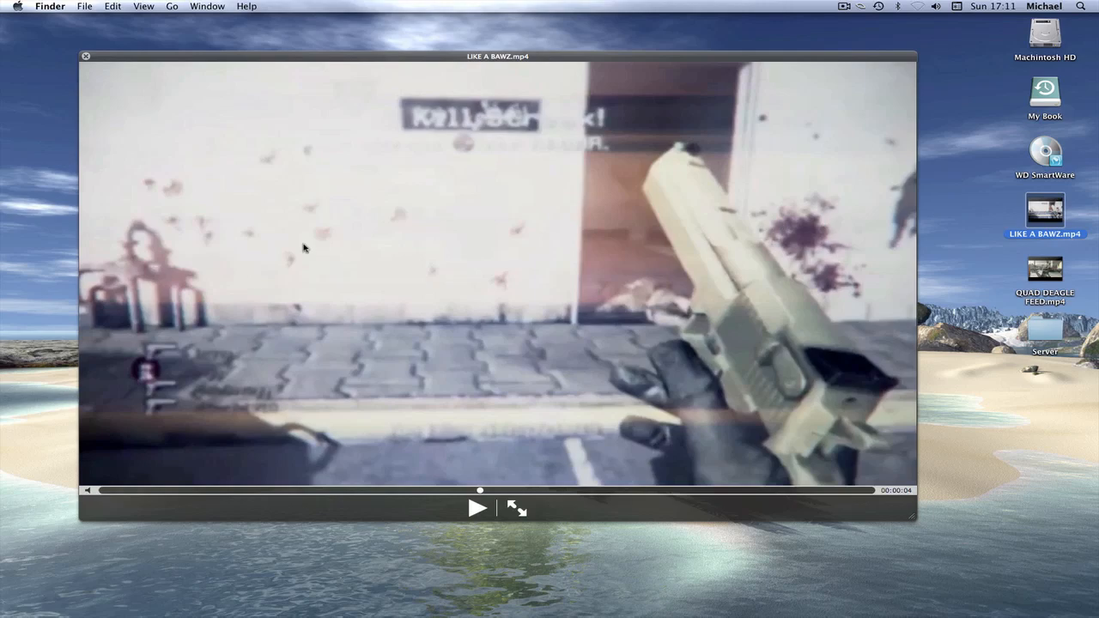
mouse_move(747, 496)
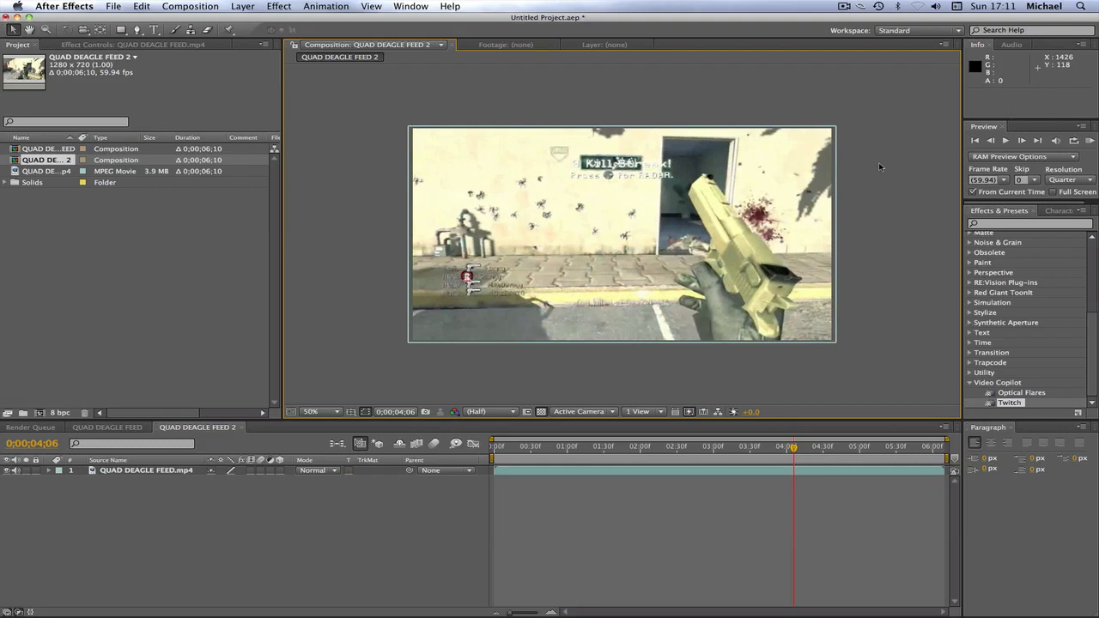
mouse_move(736, 133)
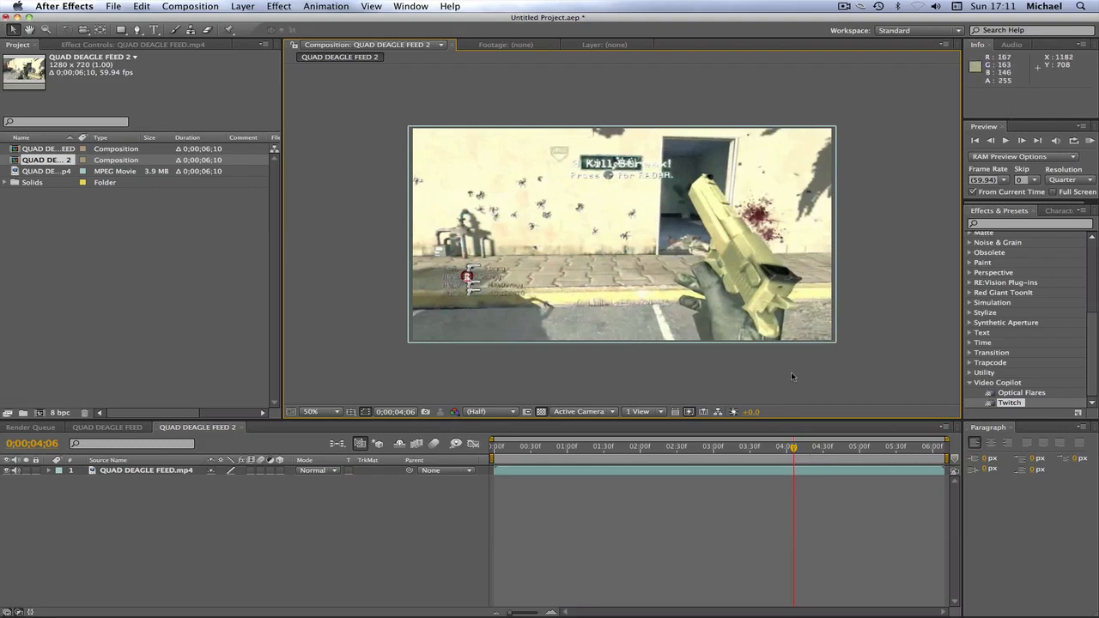
Scrub the time ruler to about four seconds, near the kill message.
left_click(631, 446)
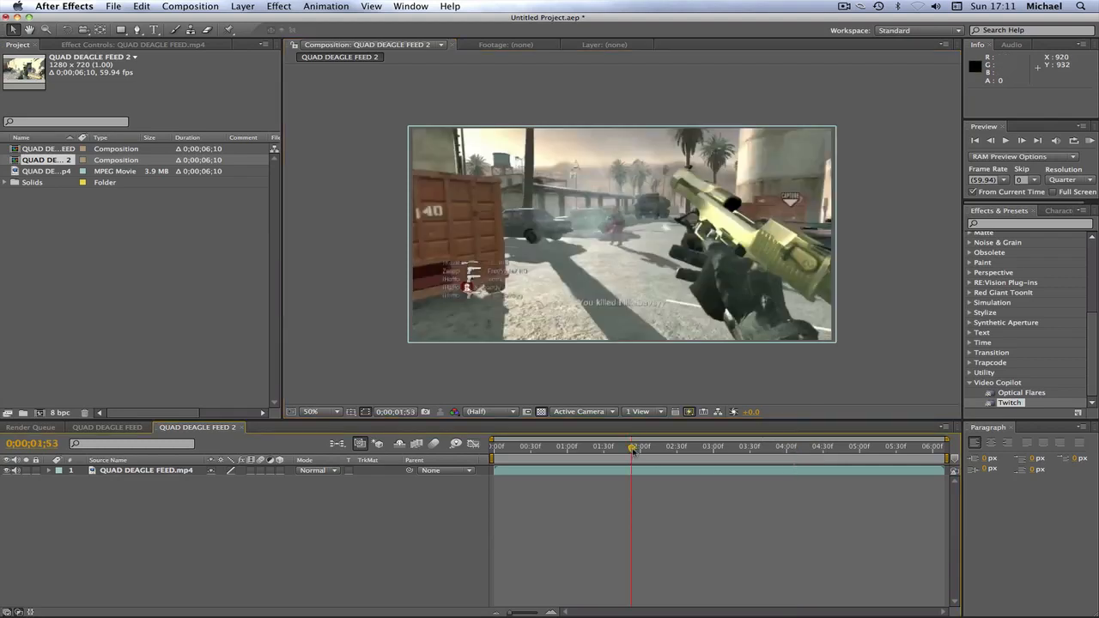
left_click(797, 447)
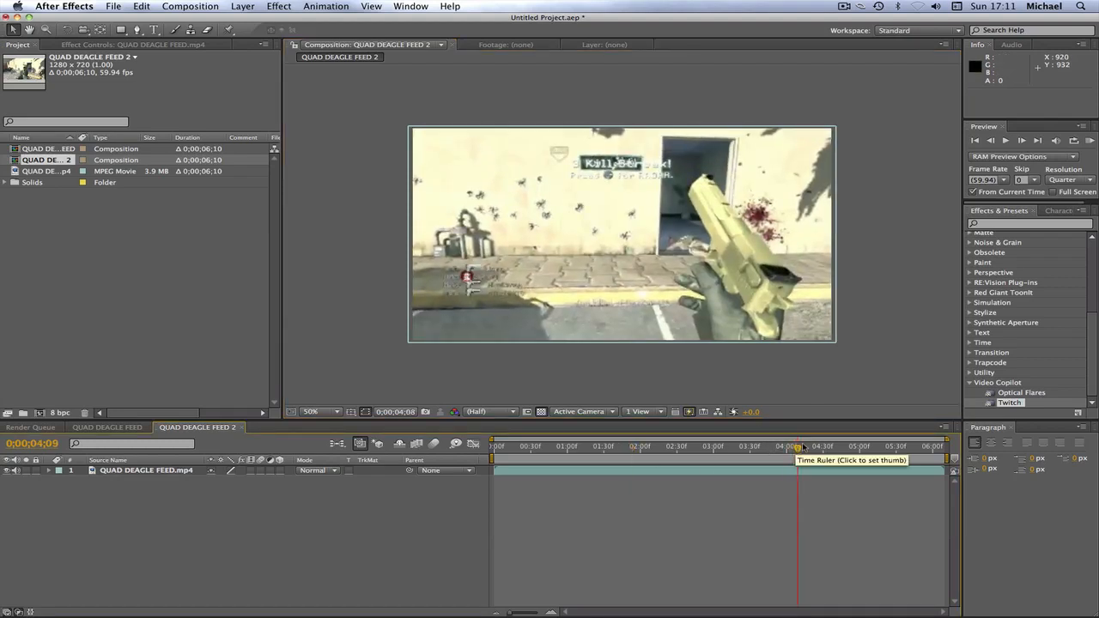
left_click(795, 445)
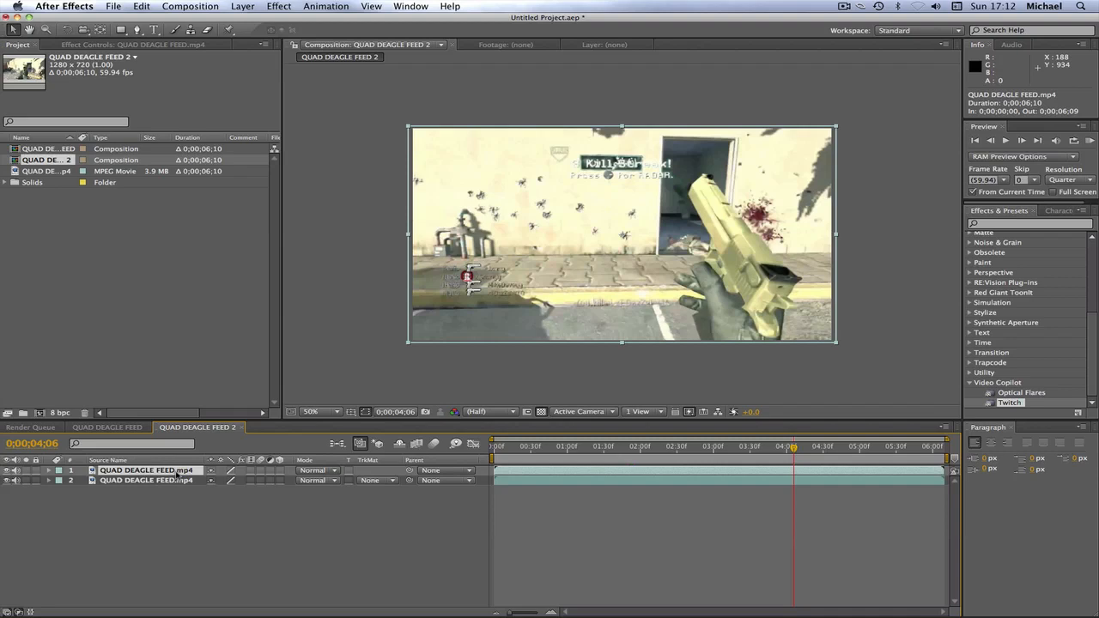
mouse_move(176, 501)
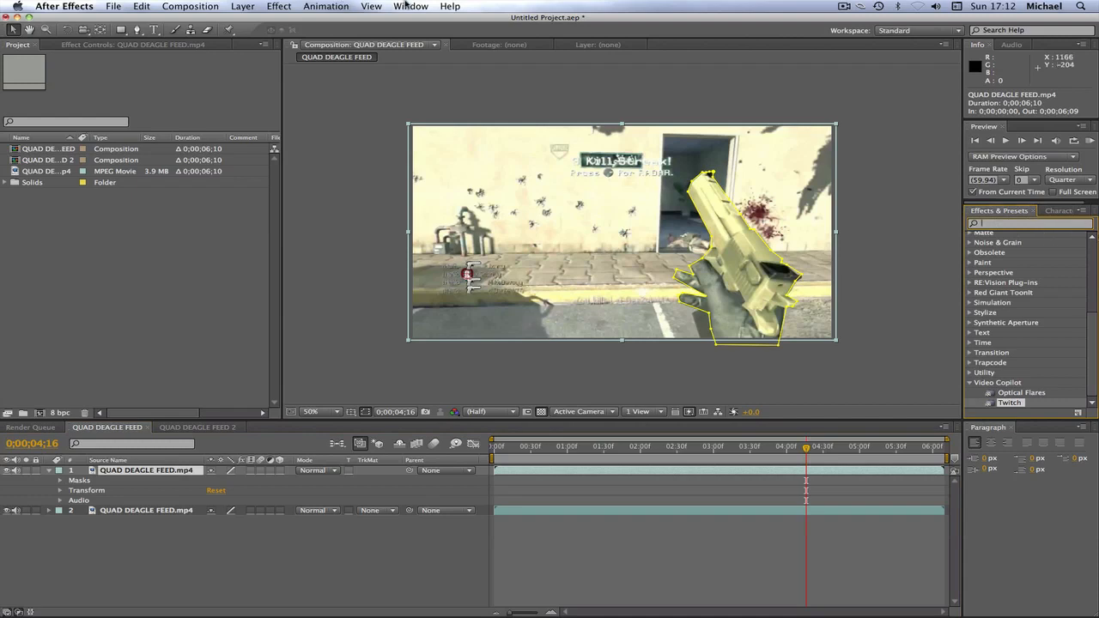
Apply Gaussian Blur from Effects & Presets to the masked gun layer.
left_click(411, 6)
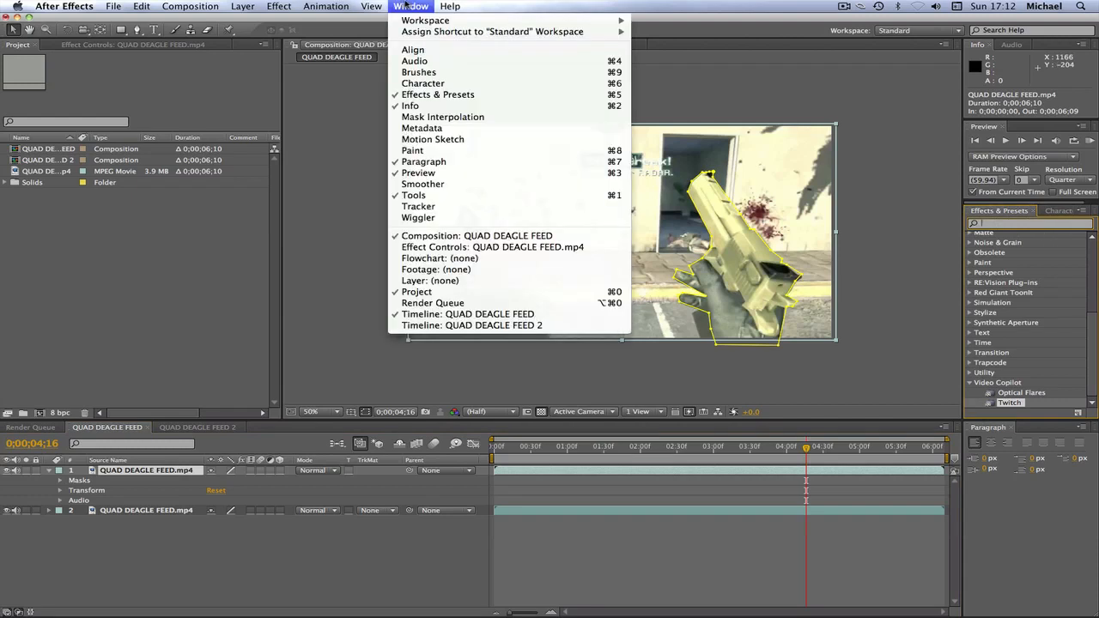
mouse_move(438, 94)
type("gaus")
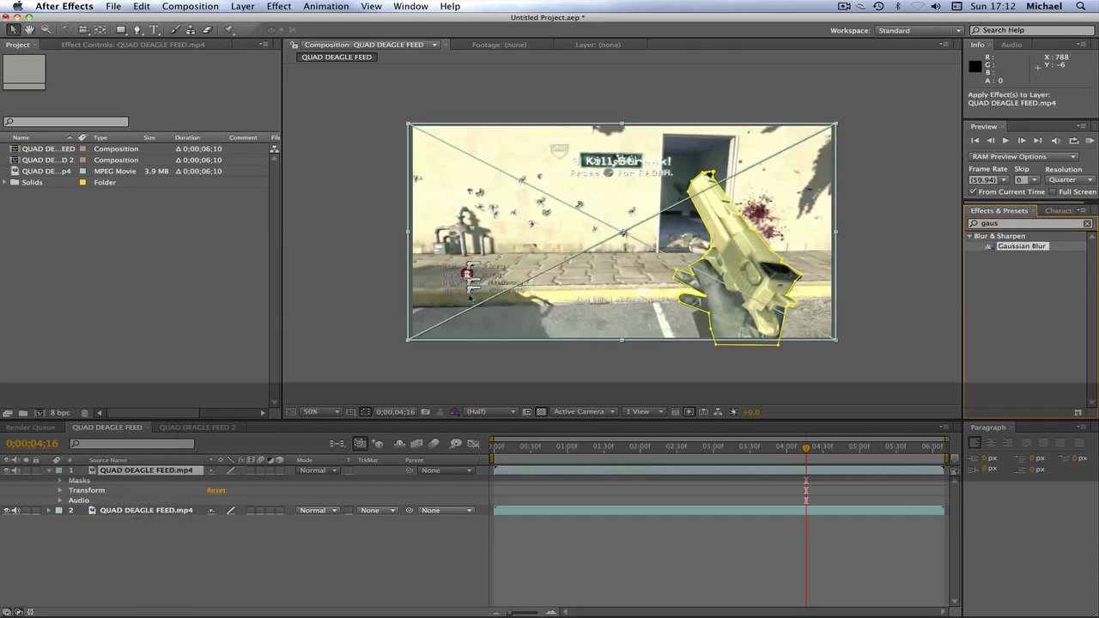
left_click(146, 470)
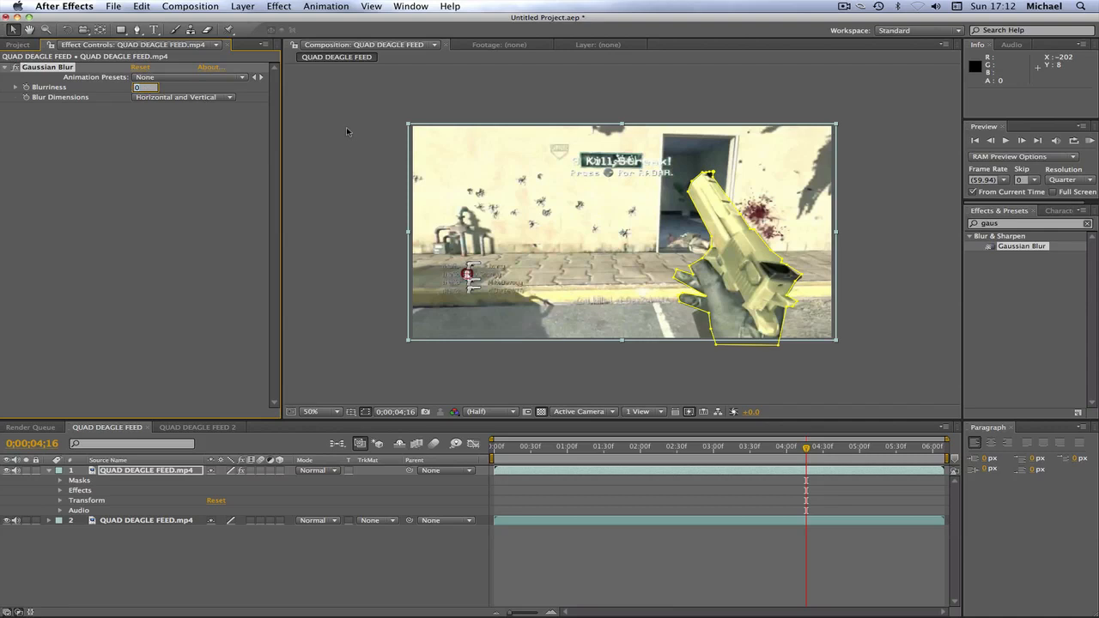
Keyframe Gaussian Blur blurriness from 0 at about 4;16 to 1.0 around 4;30.
left_click(146, 86)
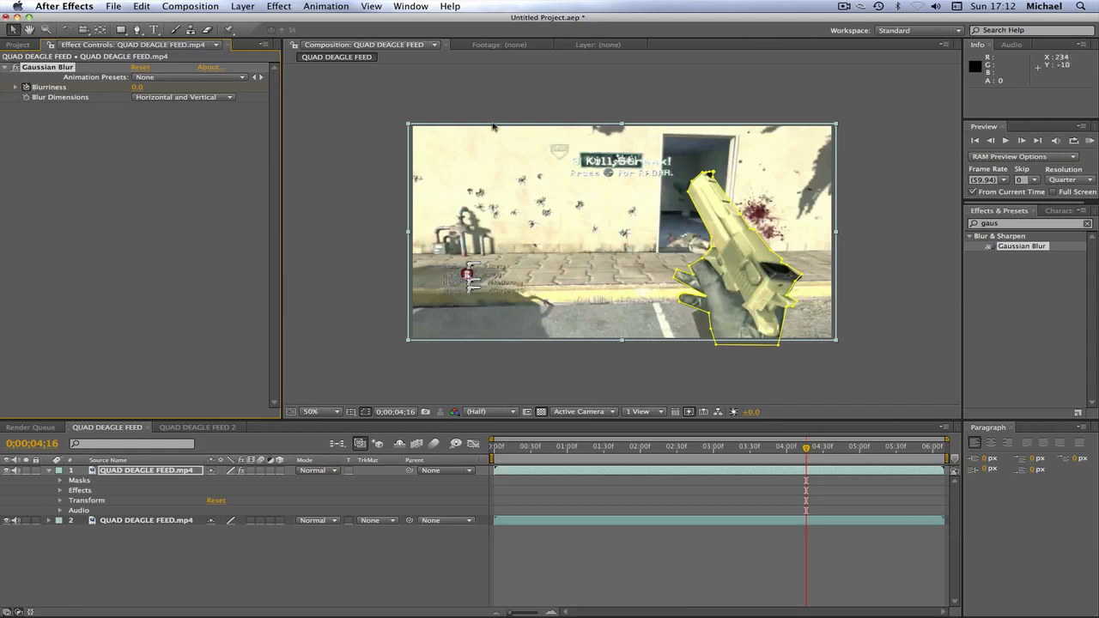
mouse_move(806, 452)
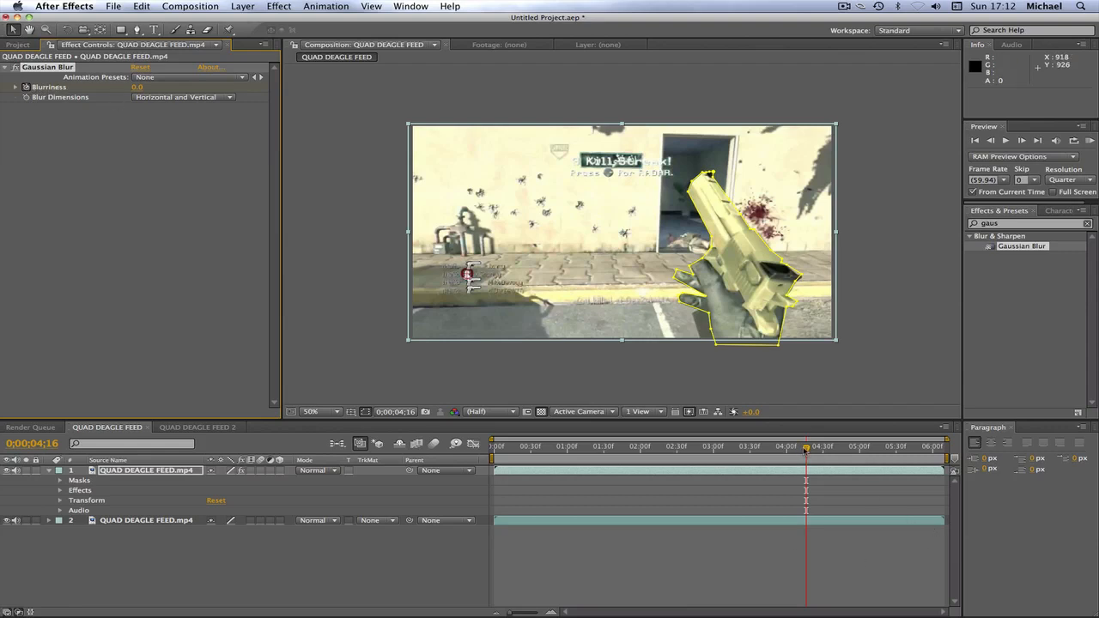
left_click_drag(806, 446, 823, 447)
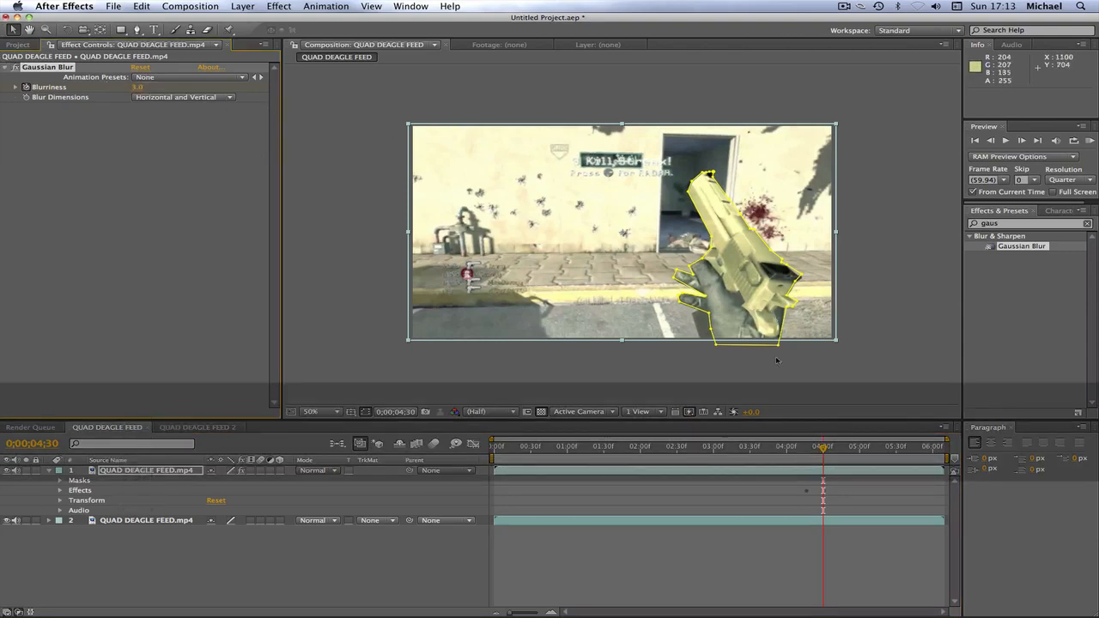
left_click(807, 446)
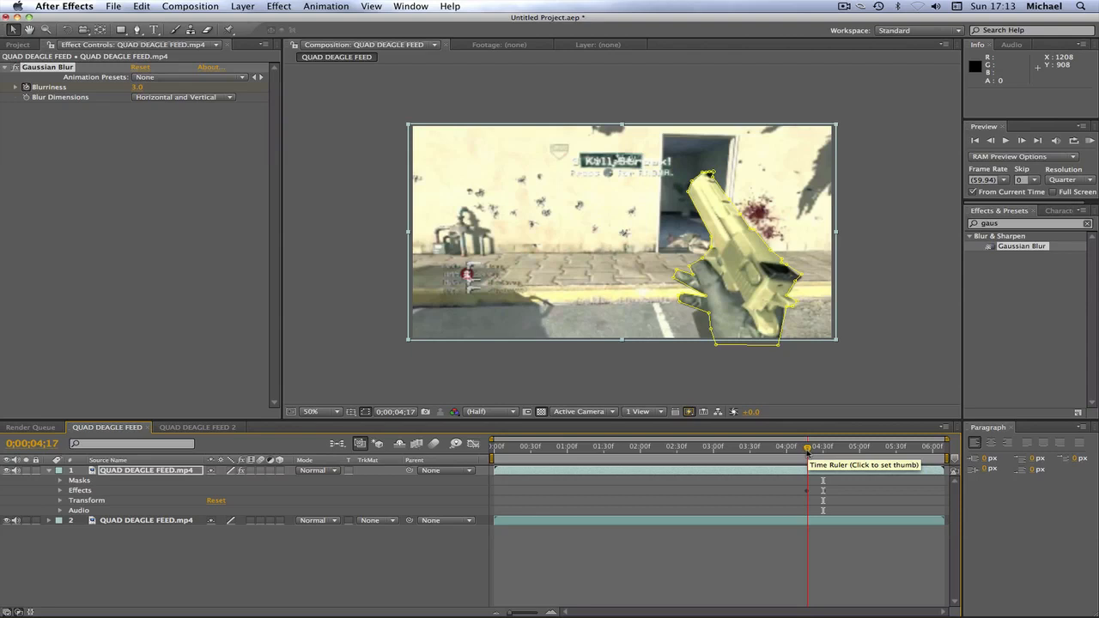
left_click(820, 445)
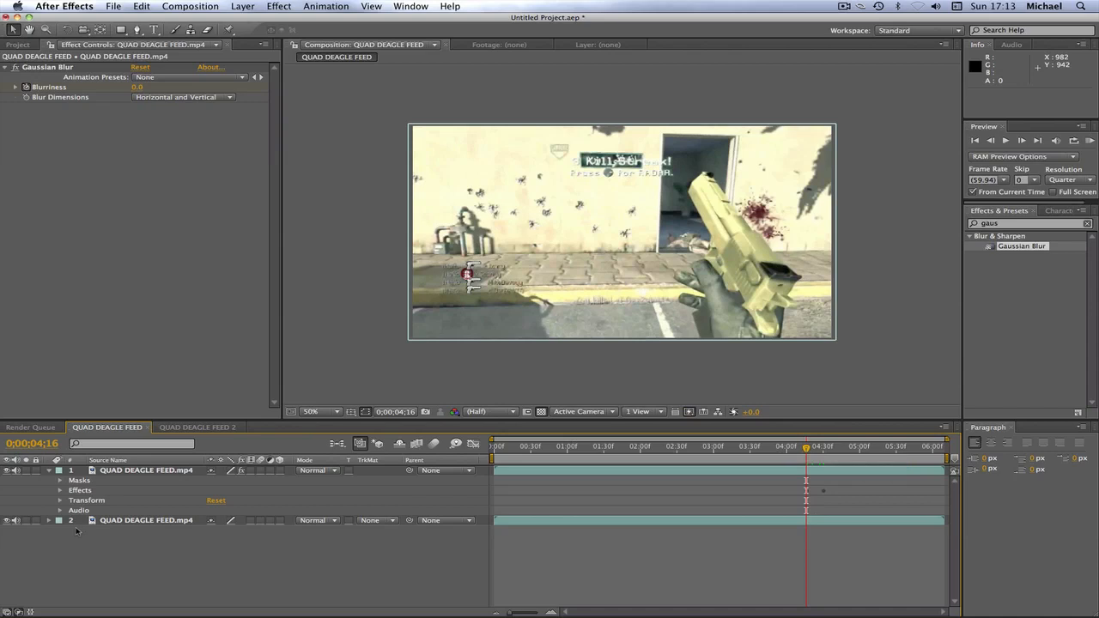
mouse_move(685, 185)
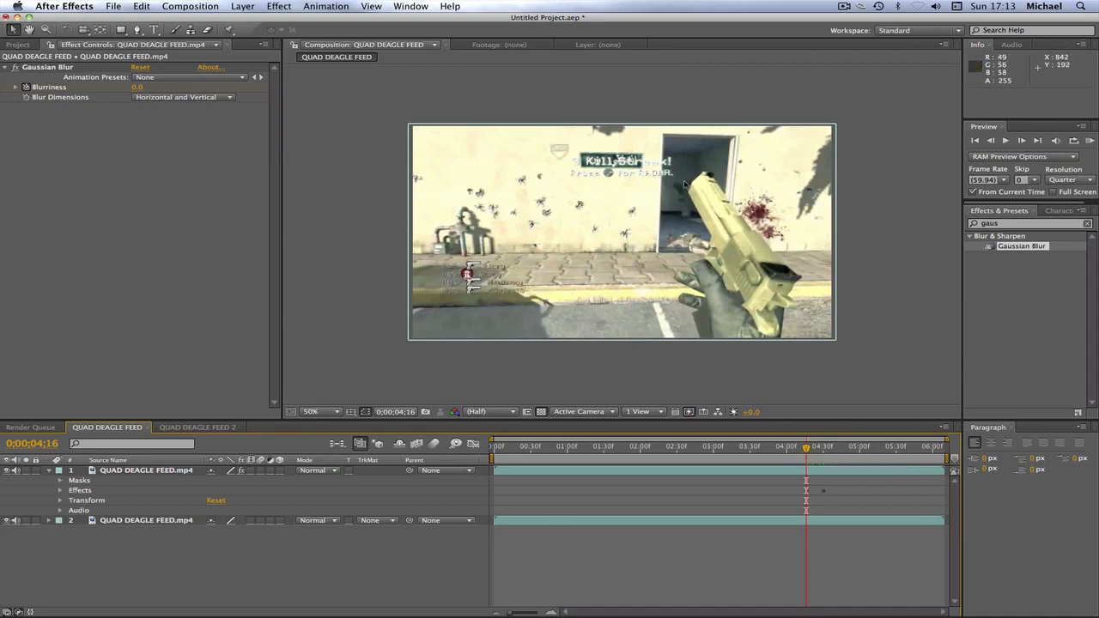
Try Add mode on Mask 1, return it to Subtract, and move to about 5;12.
left_click(822, 446)
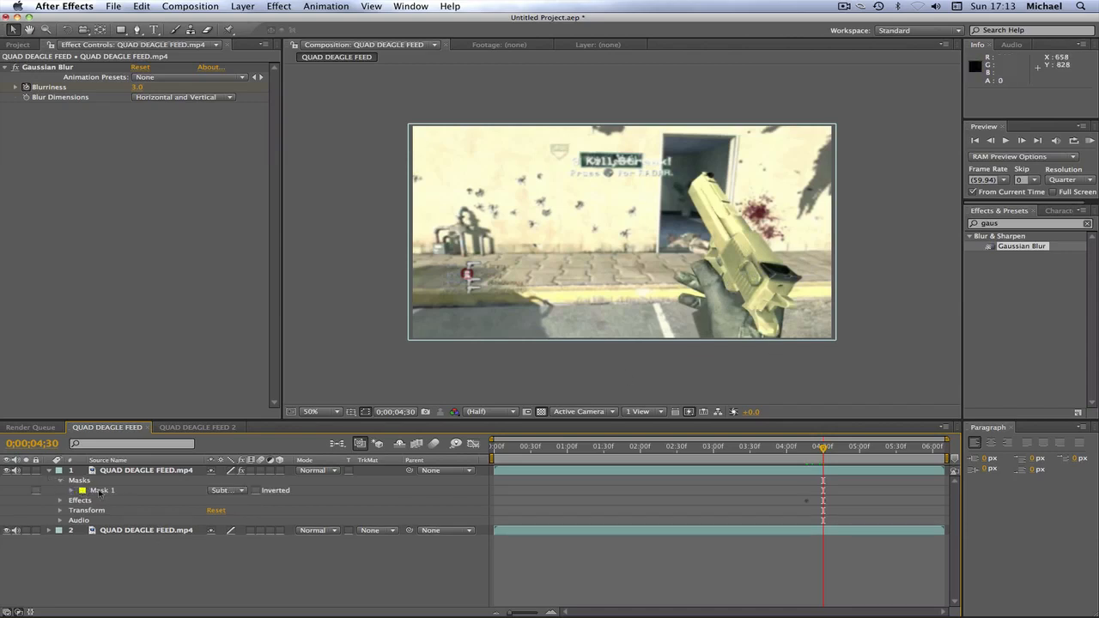
left_click(226, 491)
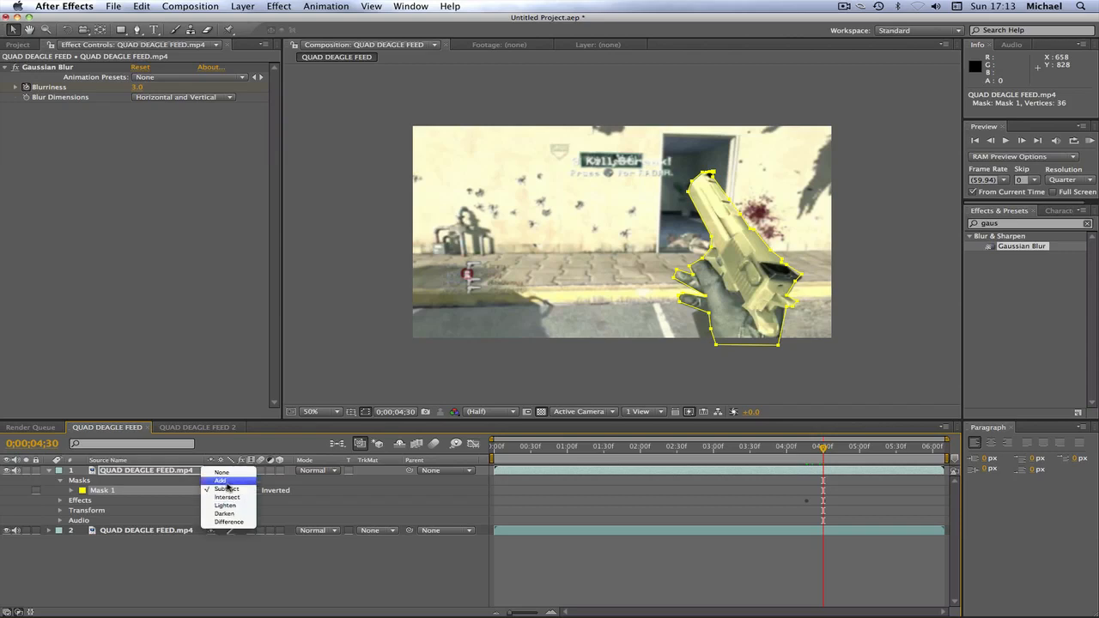
left_click(221, 481)
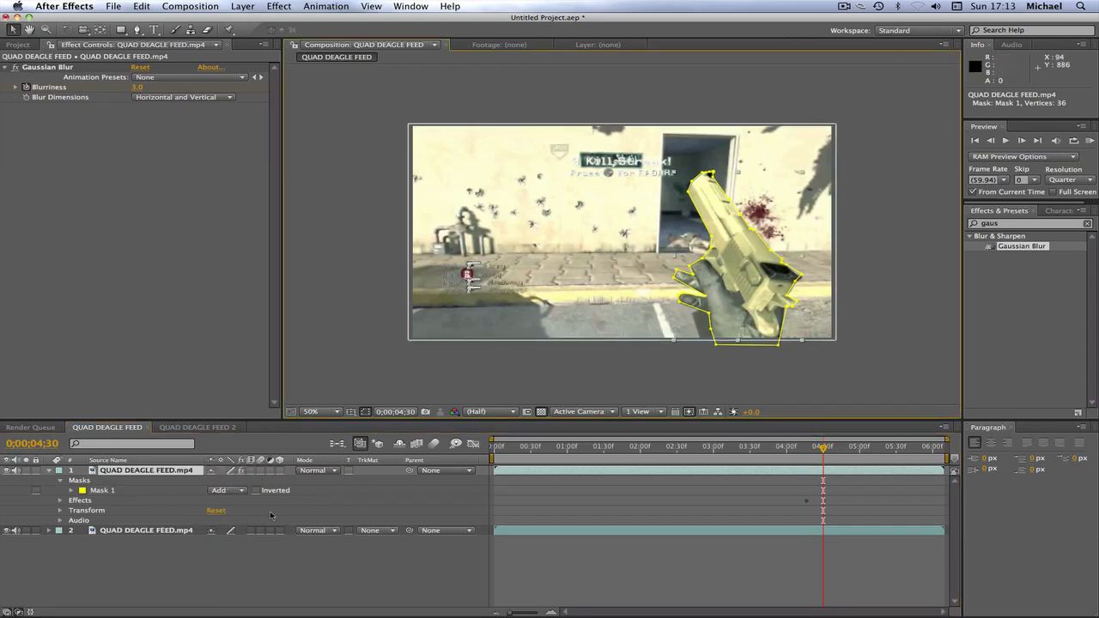
left_click(225, 490)
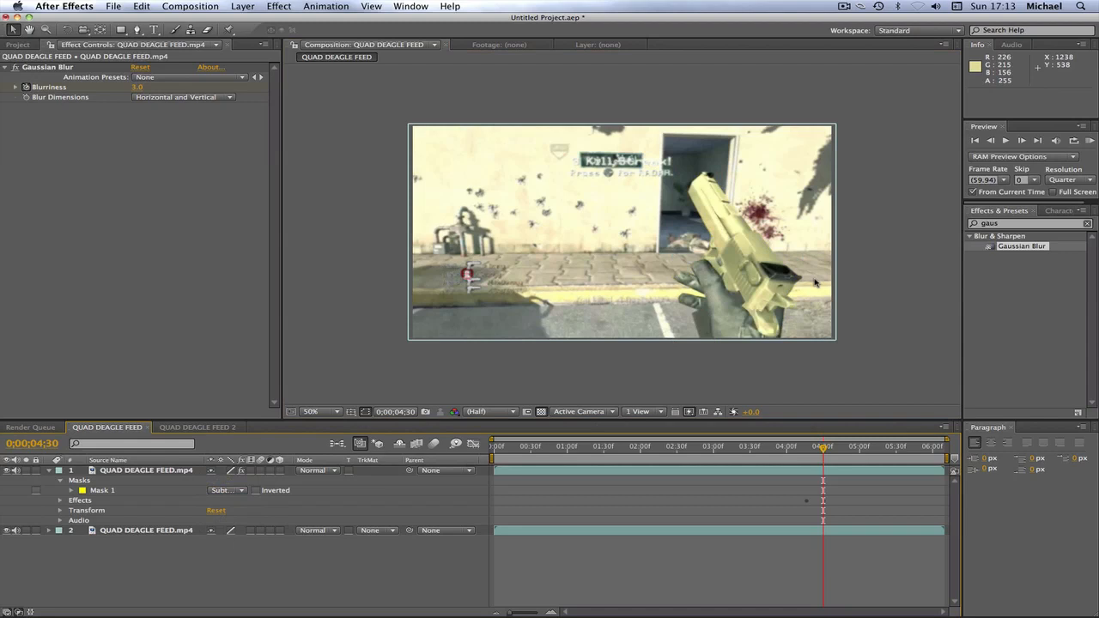
mouse_move(764, 188)
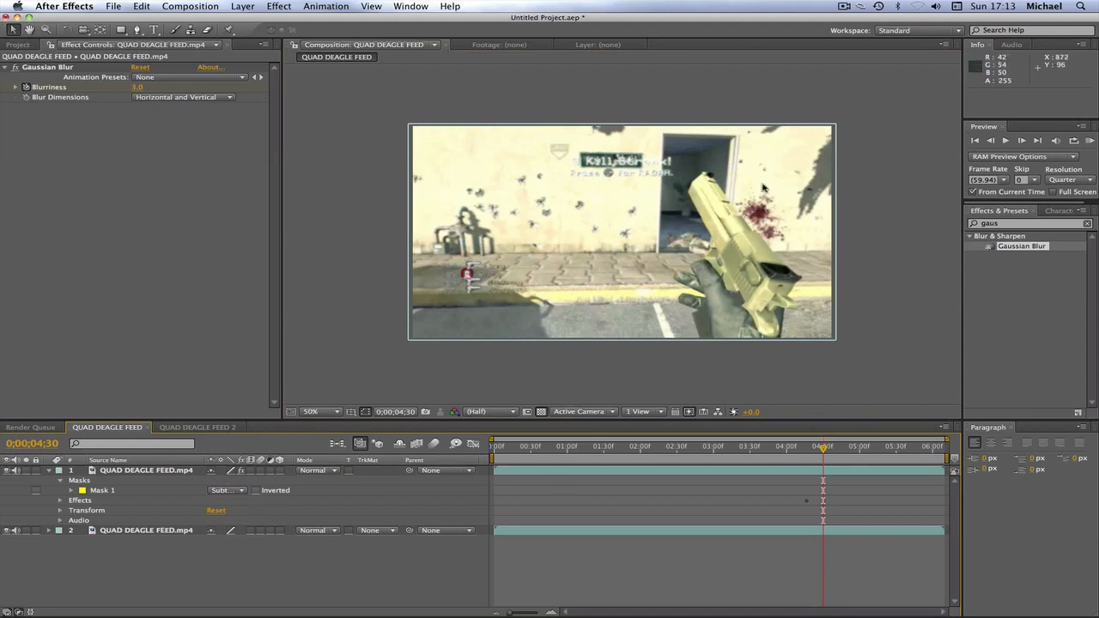
mouse_move(816, 455)
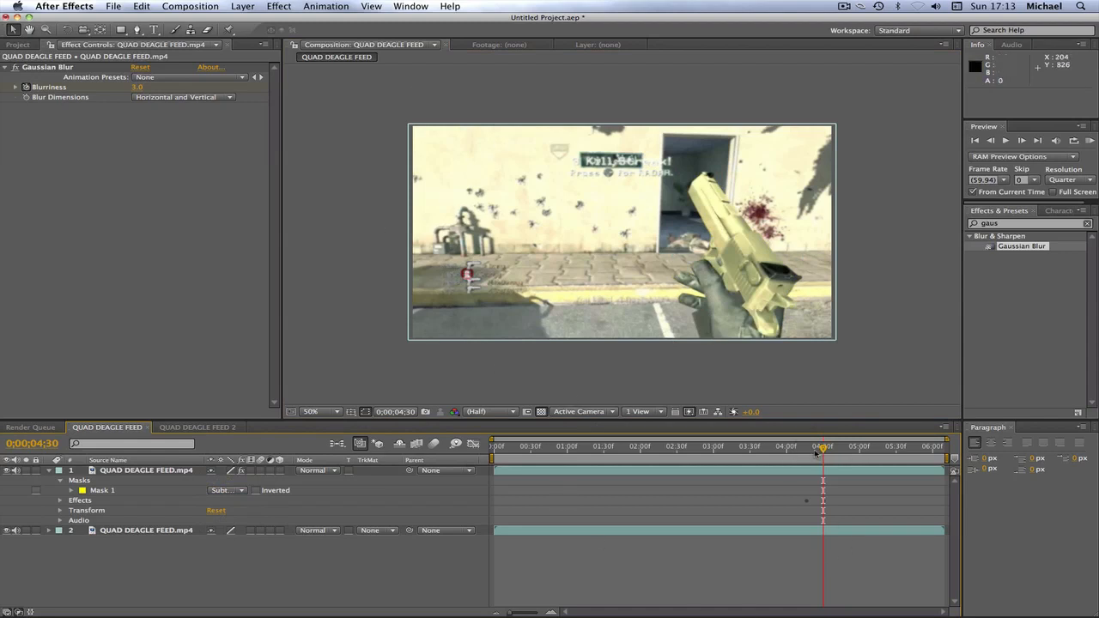
left_click(874, 446)
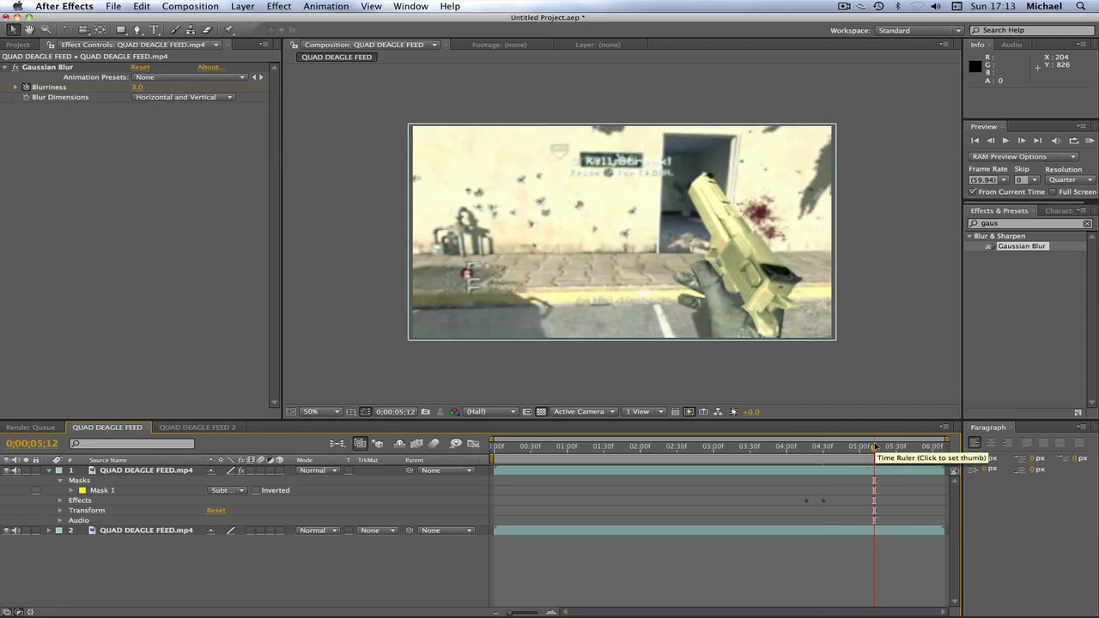
mouse_move(668, 487)
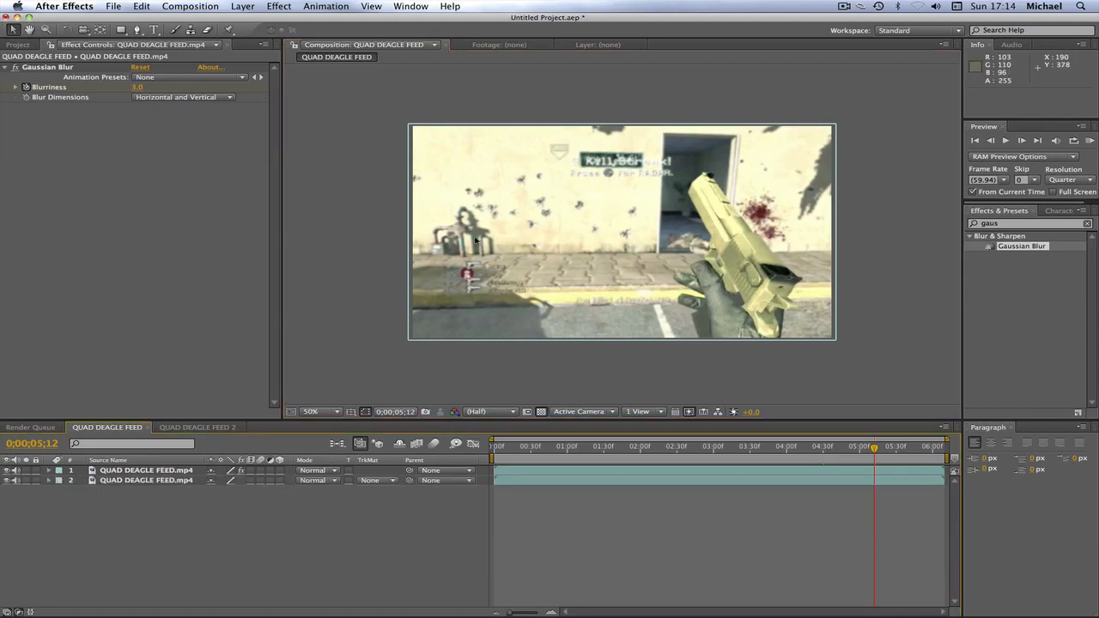
mouse_move(681, 158)
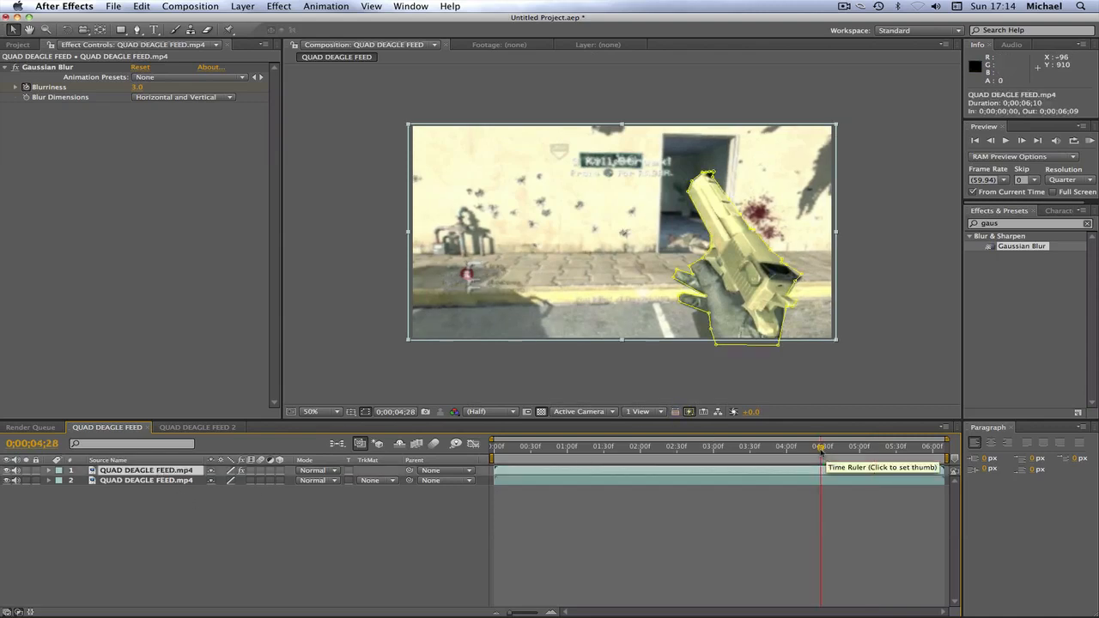
Review the masked blur back to just after four seconds, then search effects for 'twitch'.
left_click(810, 446)
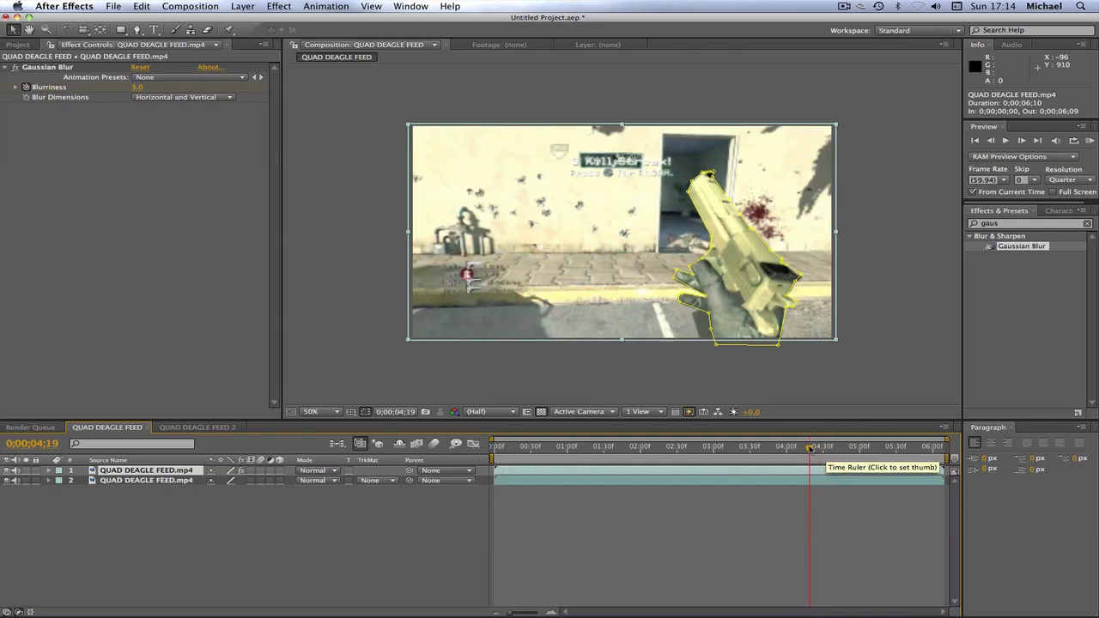
left_click(799, 446)
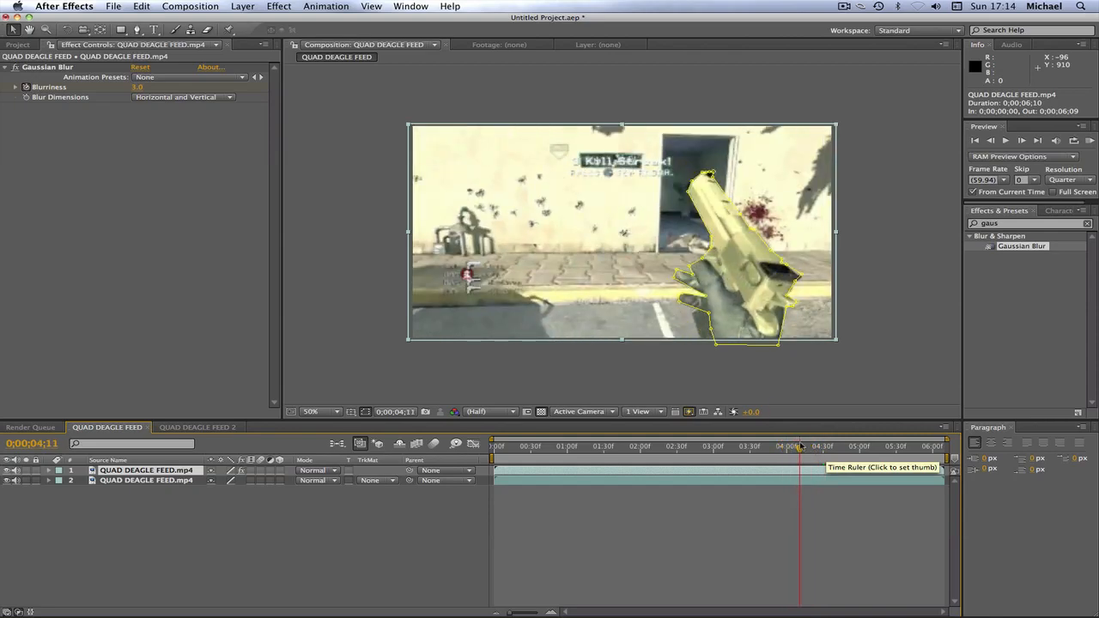
left_click(792, 446)
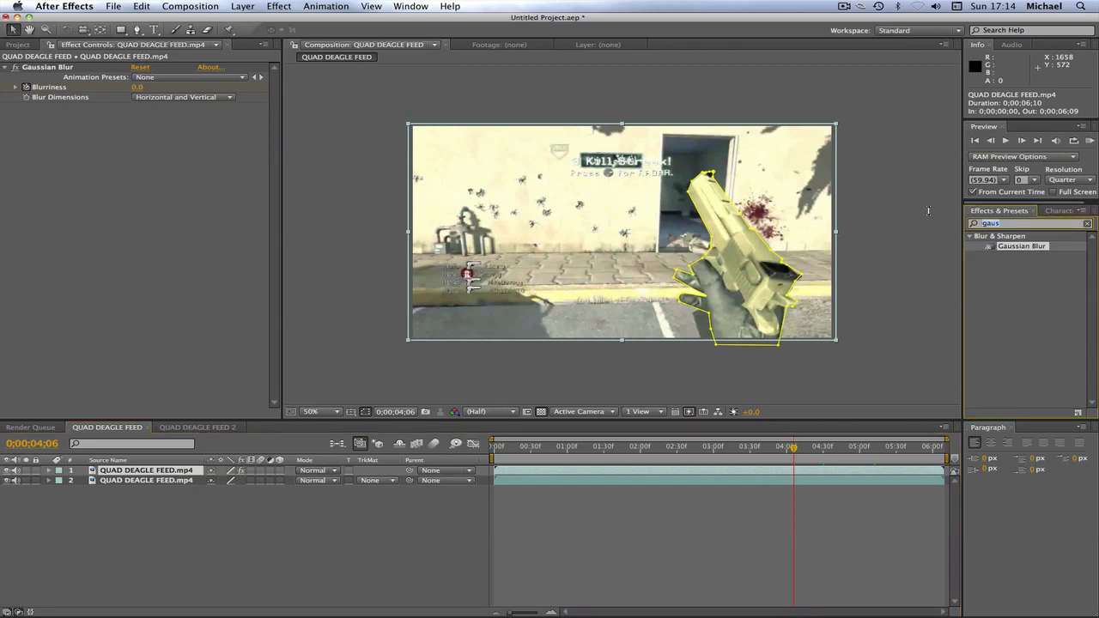
type("twichl")
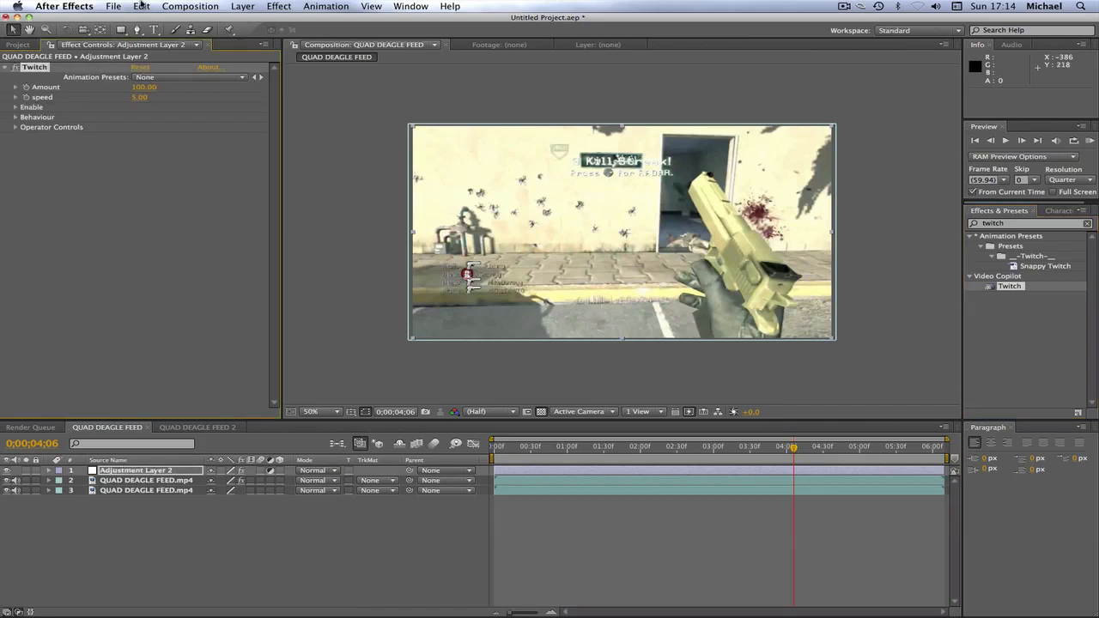
Choose the Flash animation preset for Twitch, giving amount 20 and speed 8.
left_click(187, 77)
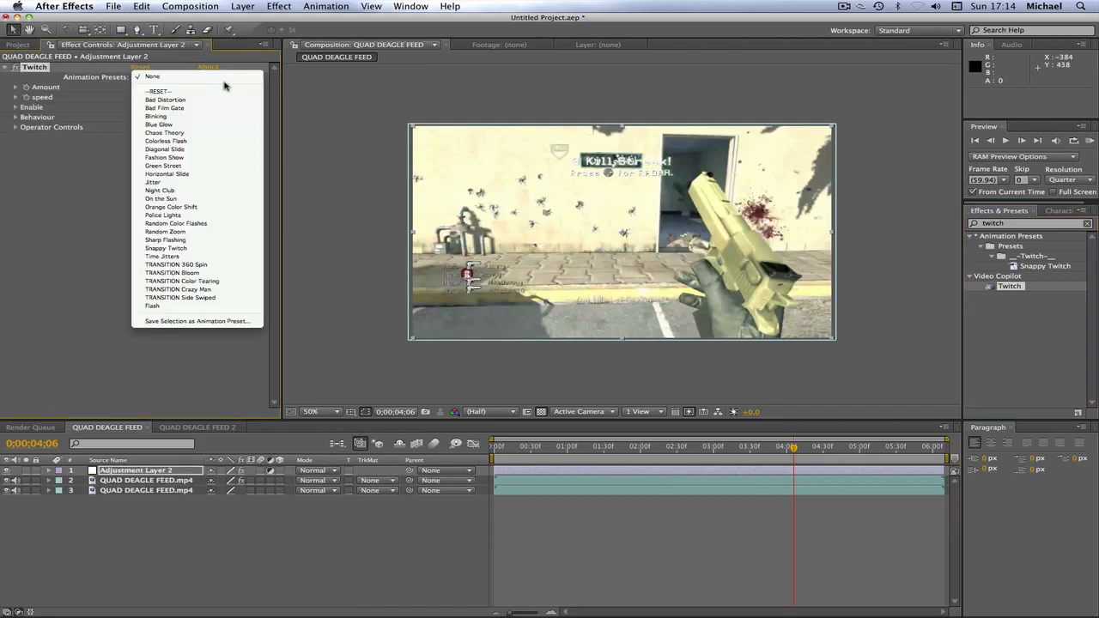
mouse_move(158, 116)
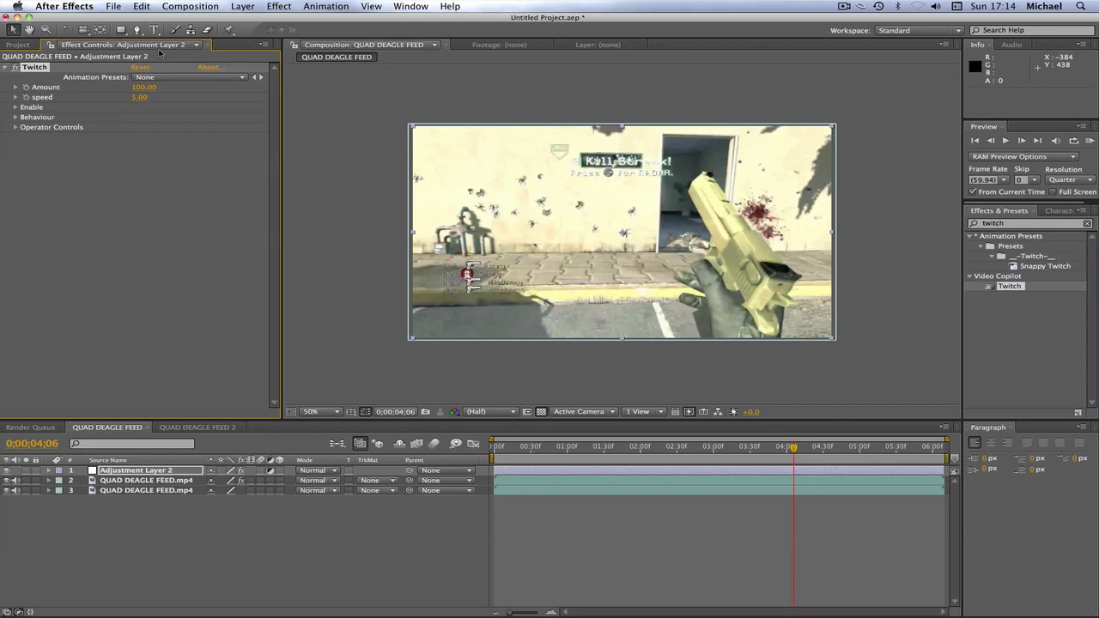
left_click(187, 77)
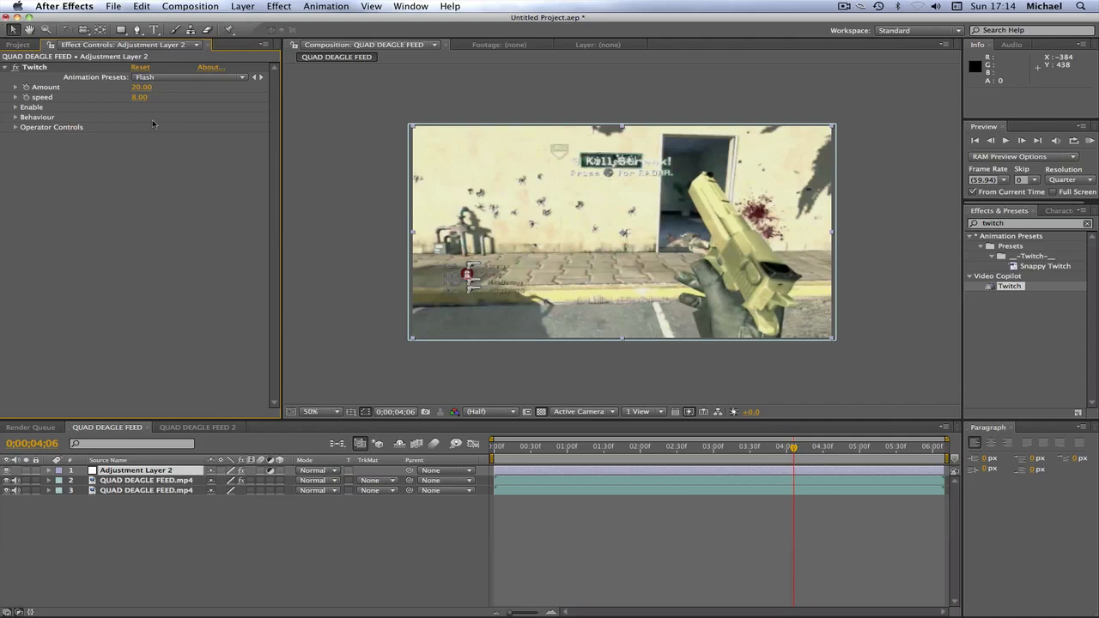
left_click(15, 107)
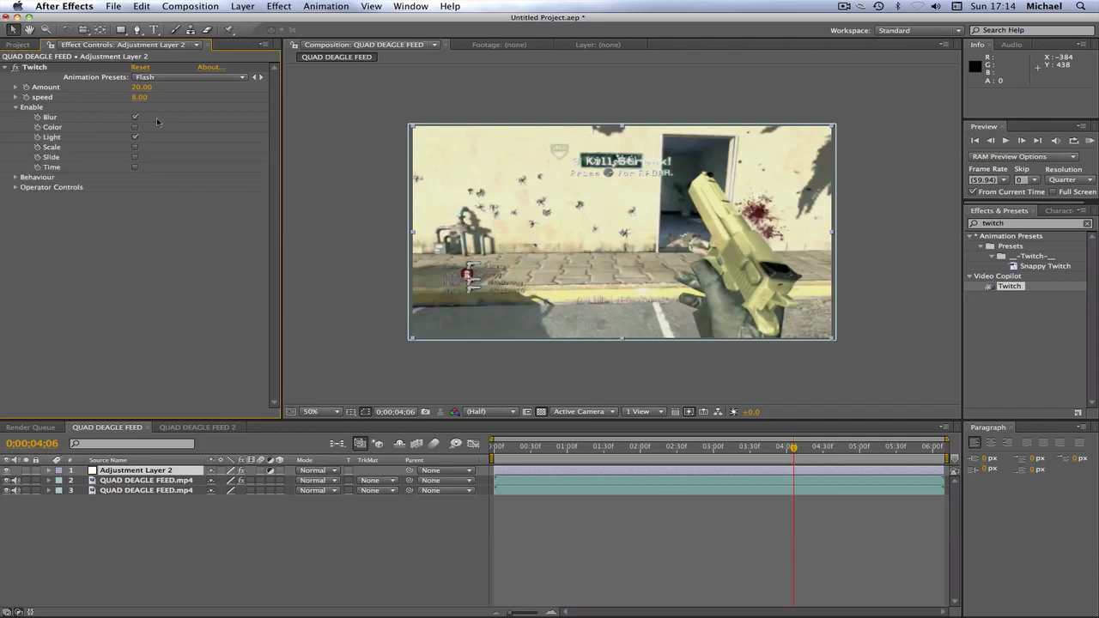
left_click(16, 107)
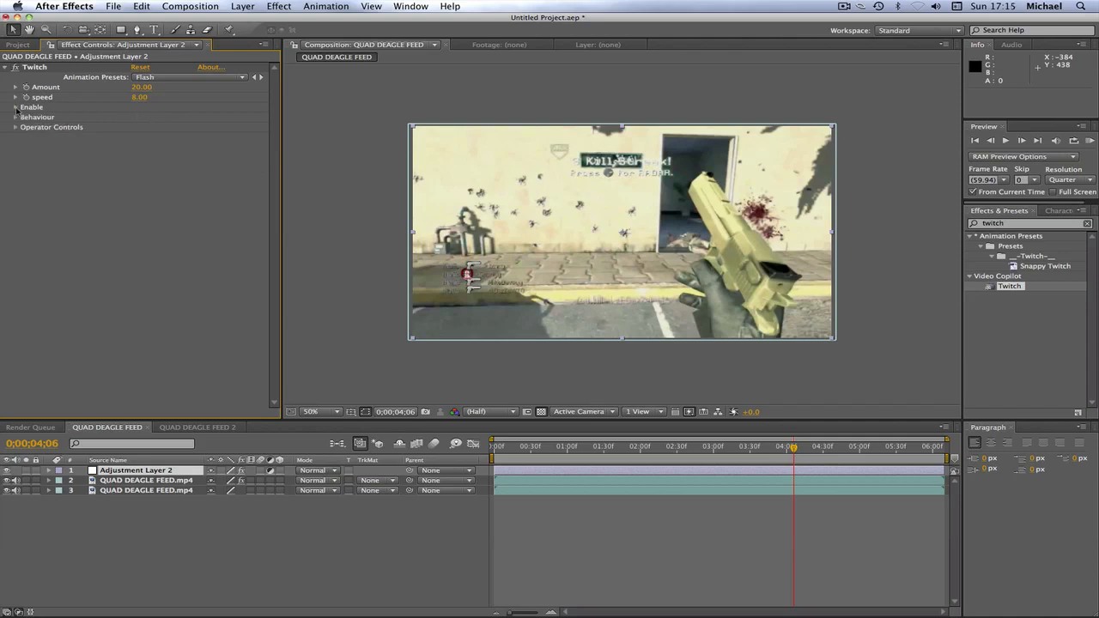
left_click(15, 117)
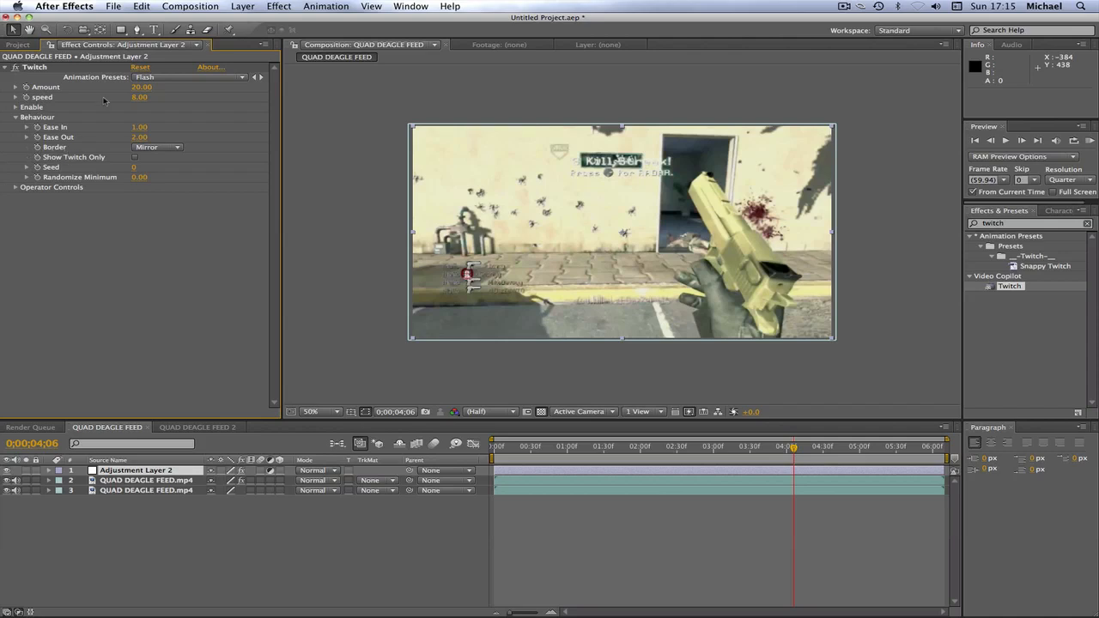
left_click(16, 116)
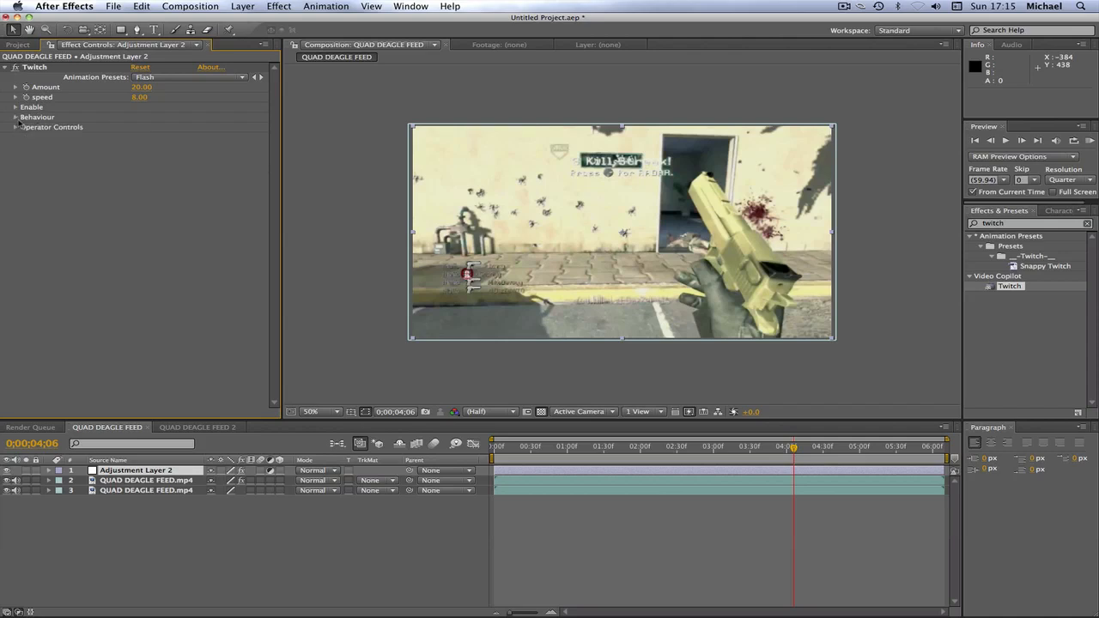
Review Twitch's Operator Controls (blur and light amounts 50, one-second twitches), then collapse them.
left_click(15, 127)
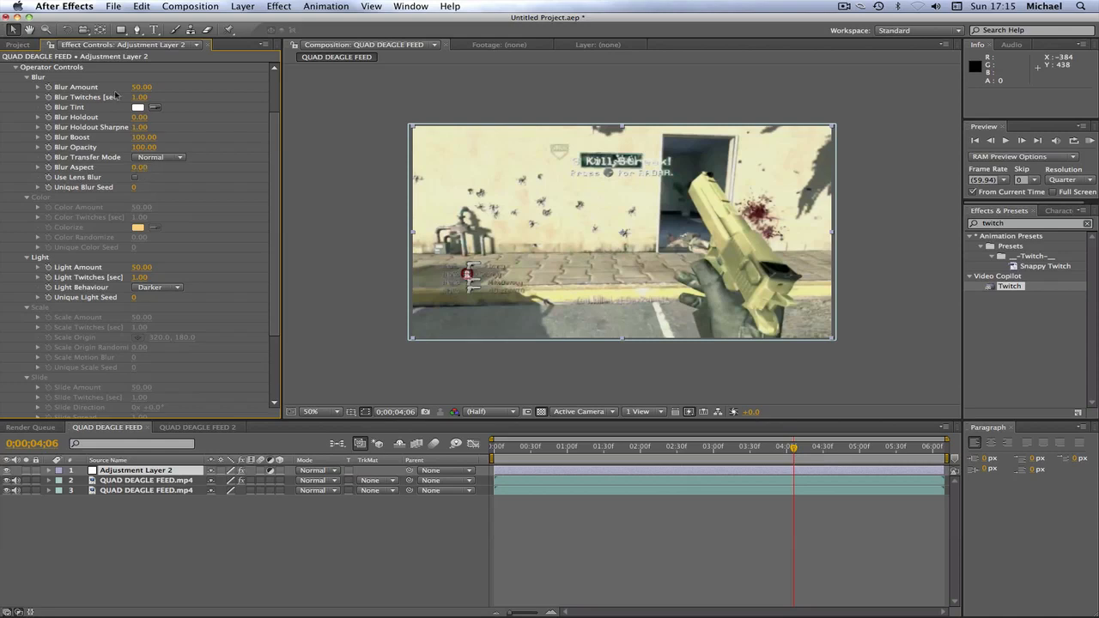
mouse_move(163, 86)
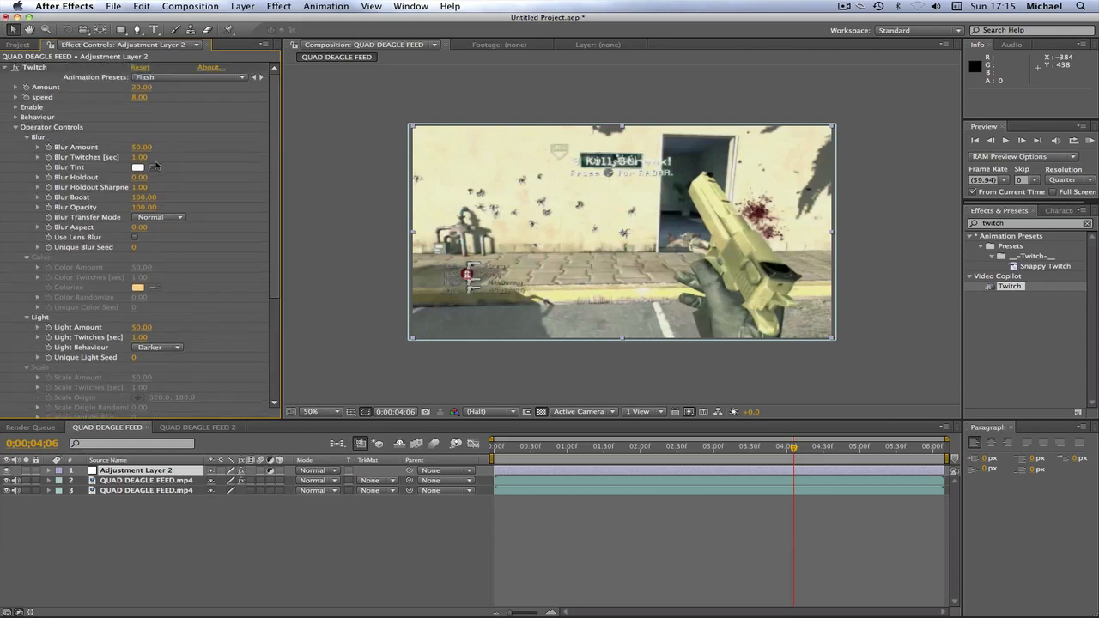
scroll("down", 3)
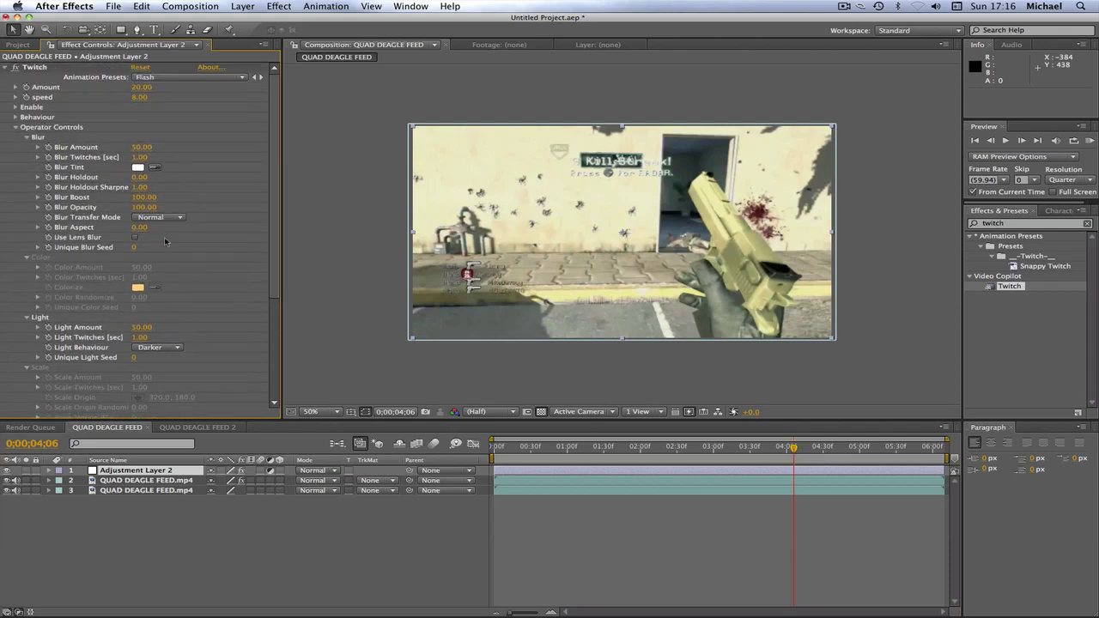
left_click(26, 126)
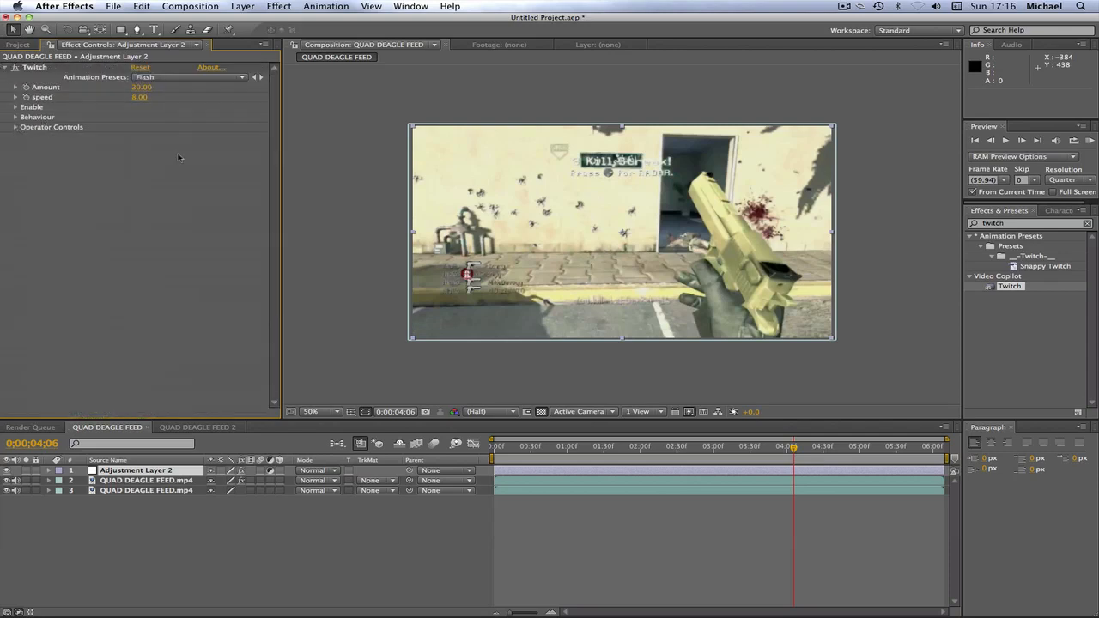
Preview the flicker, then select the remaining gameplay clip and the adjustment layer.
left_click(812, 446)
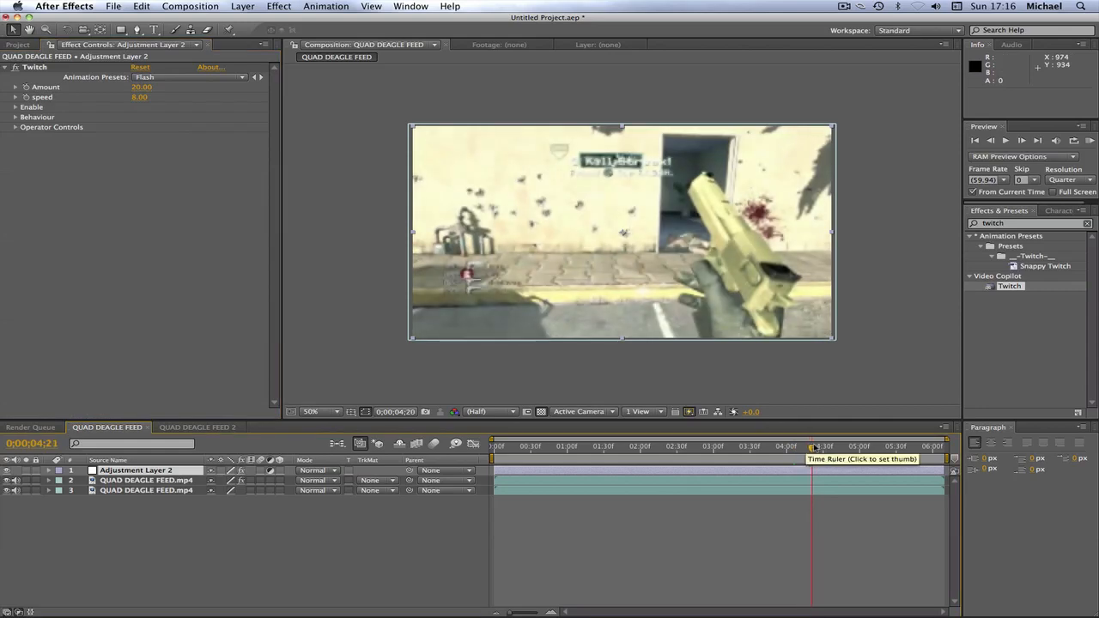
left_click(865, 446)
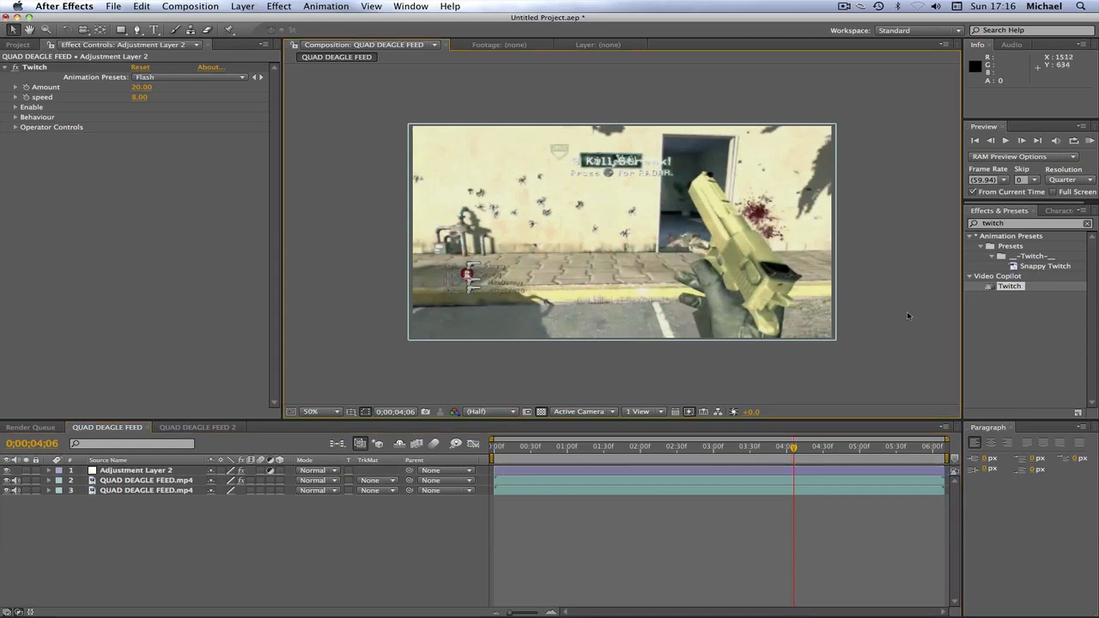
mouse_move(846, 447)
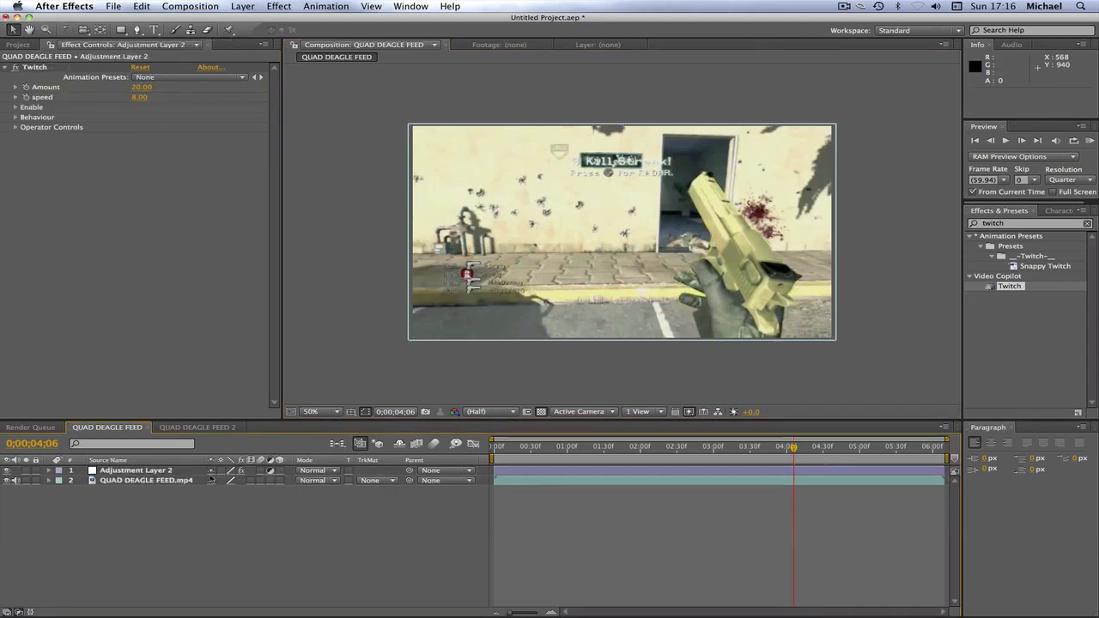
left_click(146, 480)
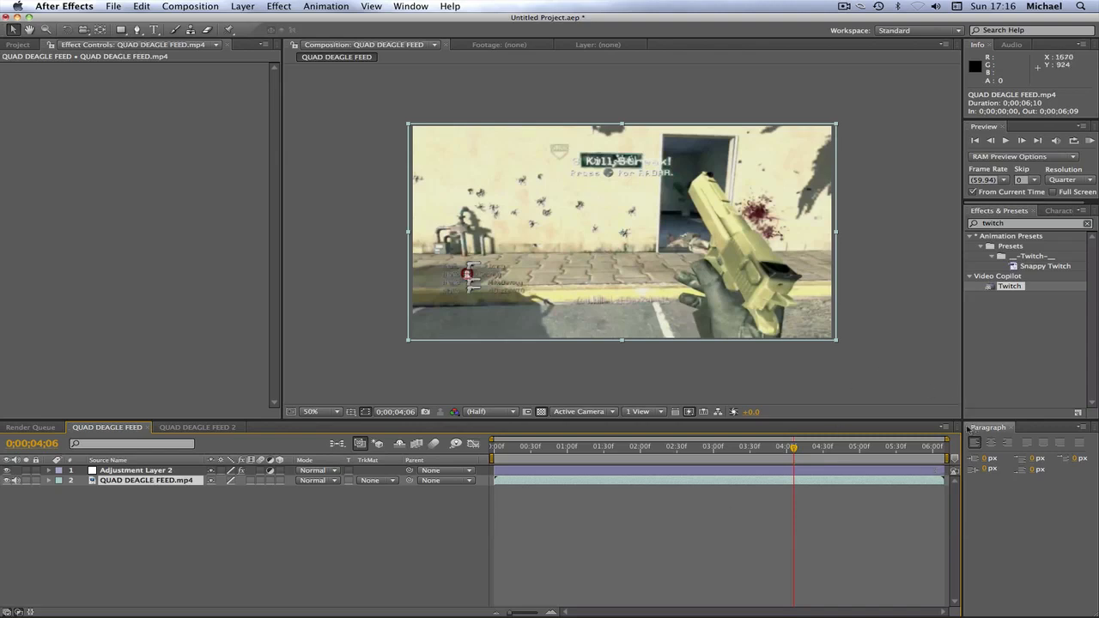
mouse_move(730, 427)
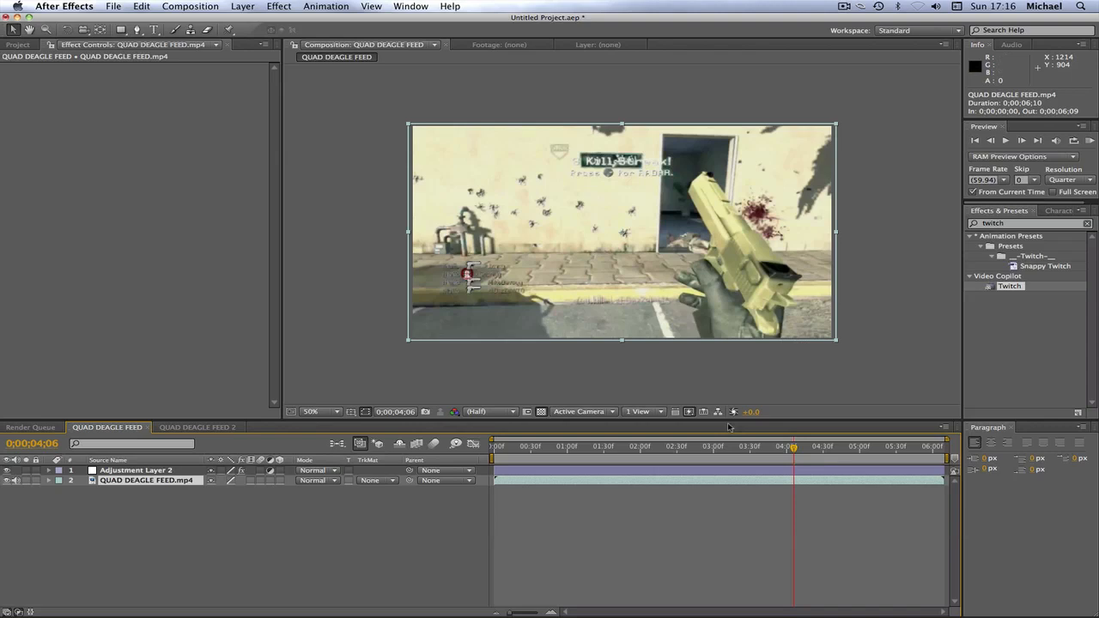
left_click(135, 470)
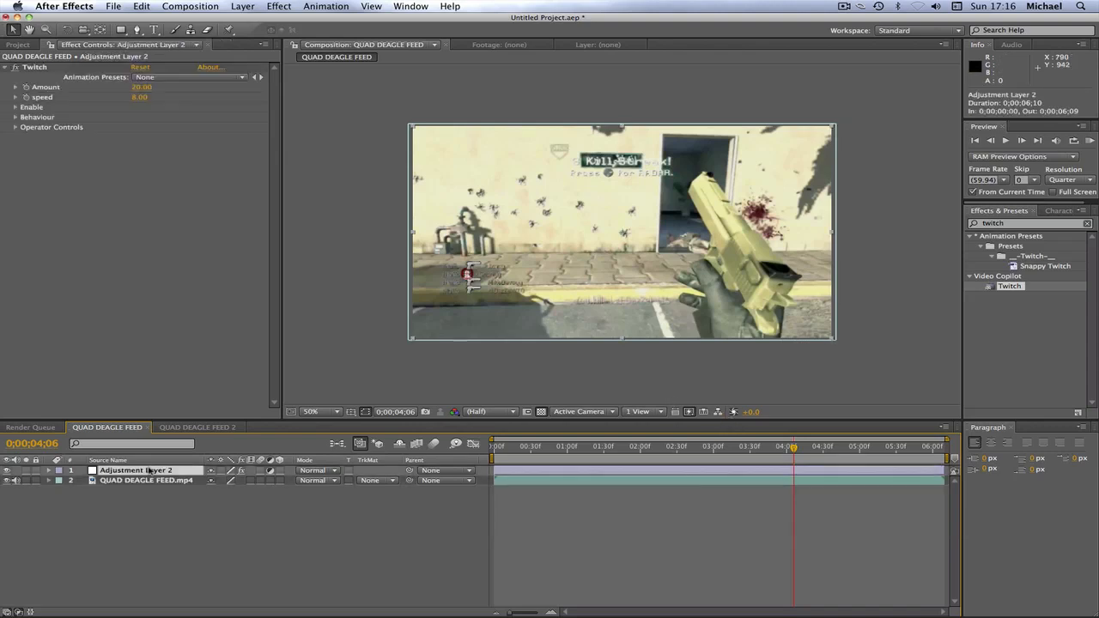
mouse_move(595, 478)
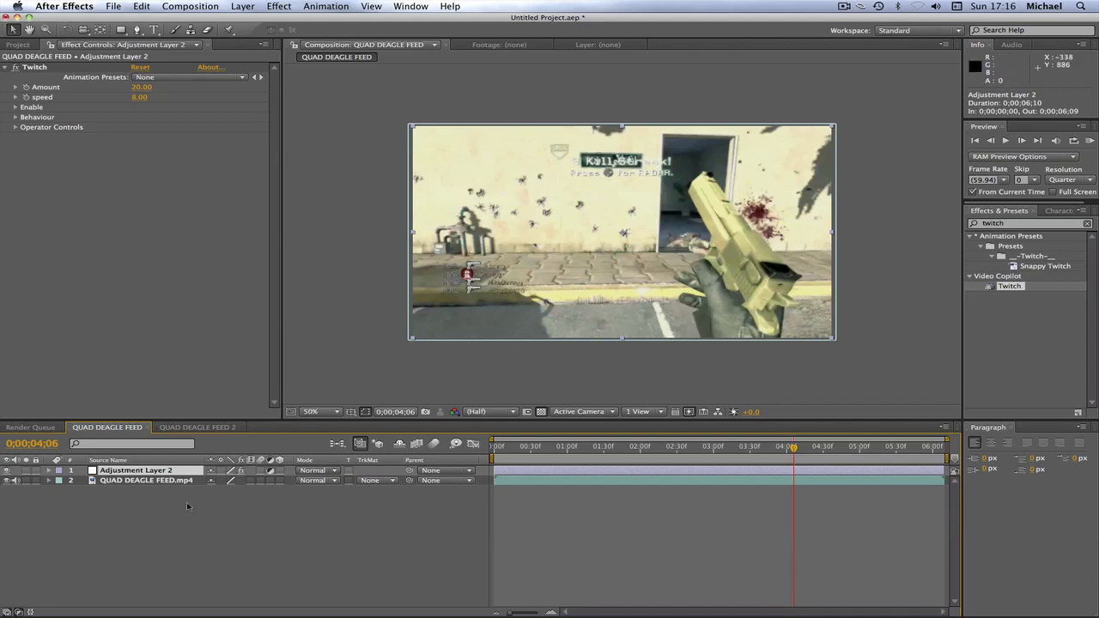
mouse_move(562, 490)
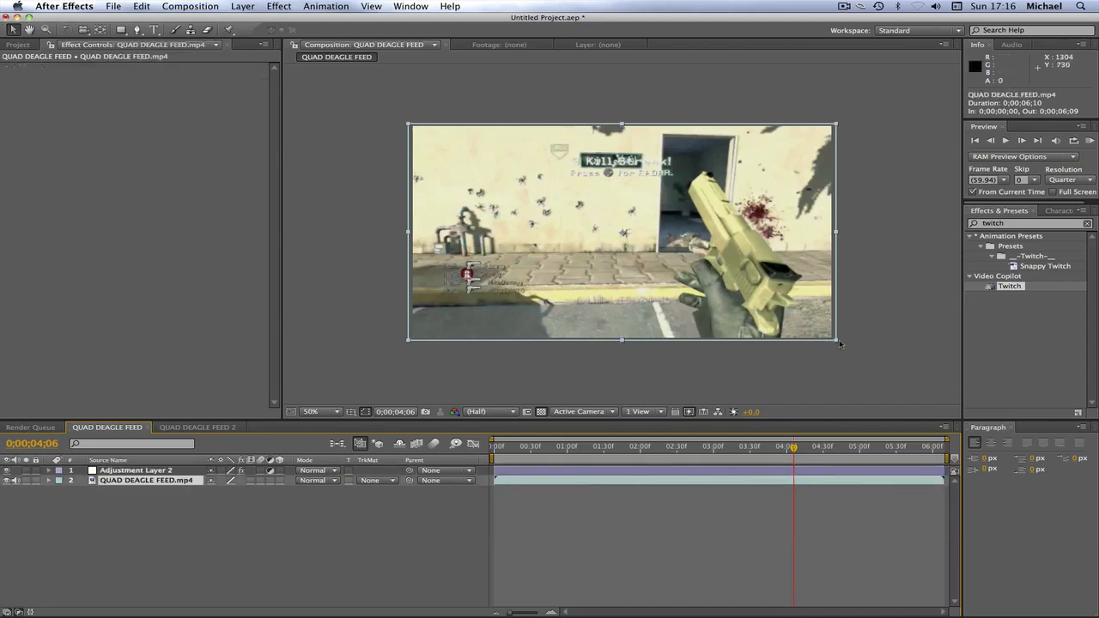
mouse_move(838, 341)
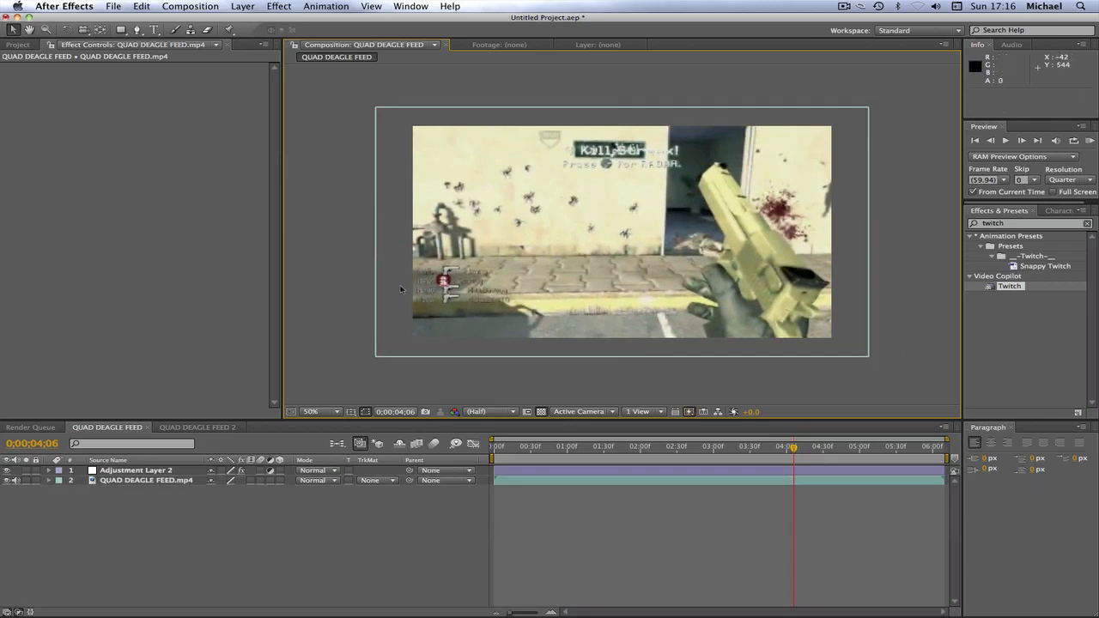
mouse_move(99, 499)
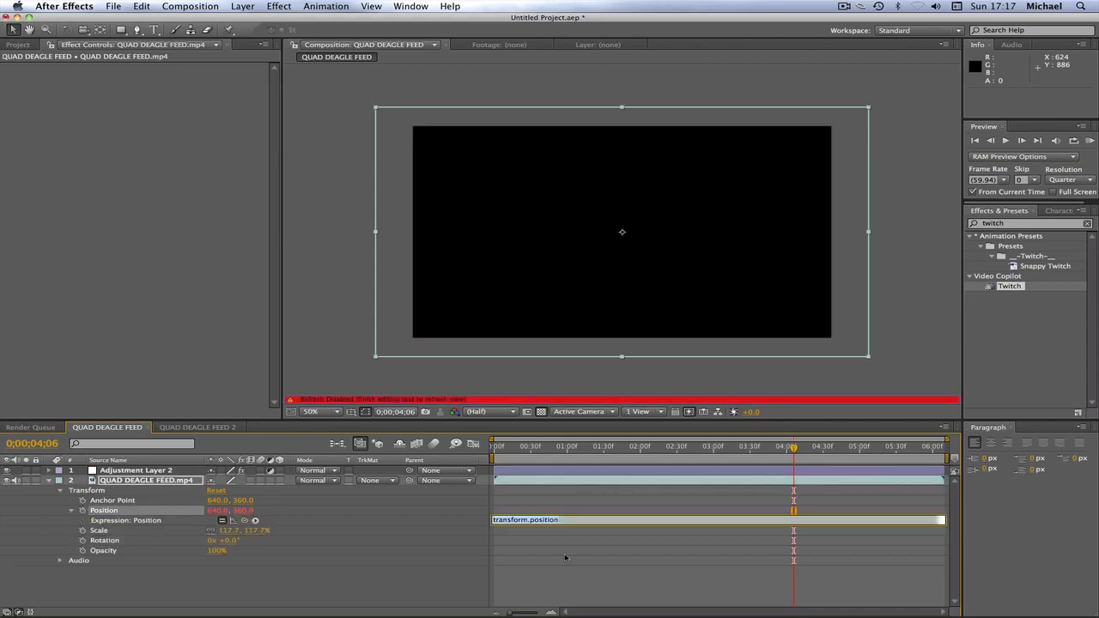
Enter wiggle(3,10) as the gameplay layer's Position expression.
type("wiggle")
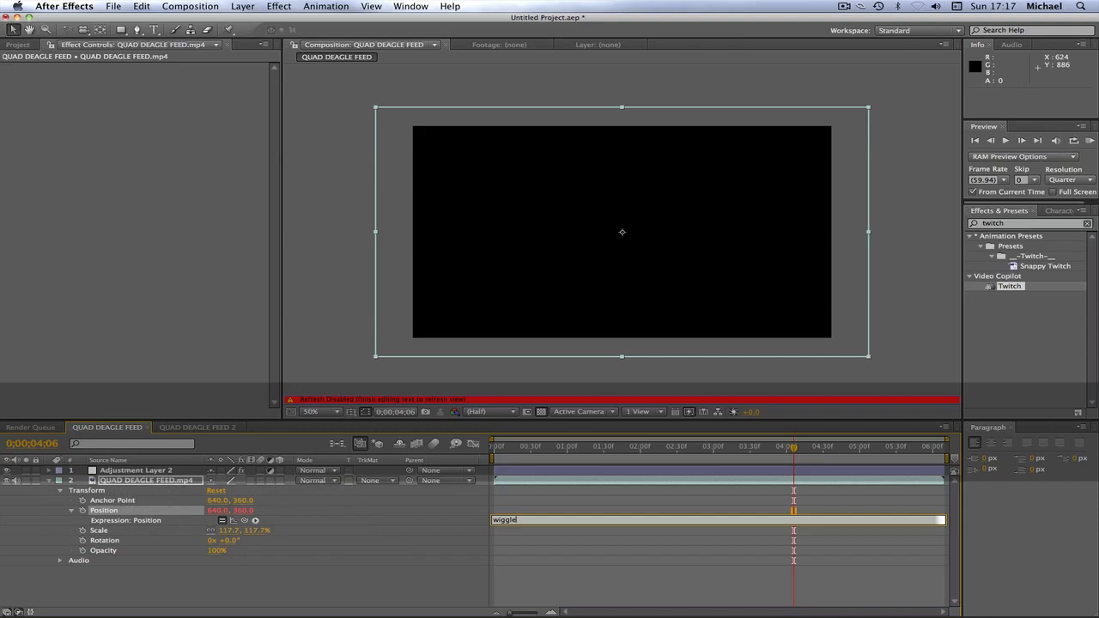
type("(3")
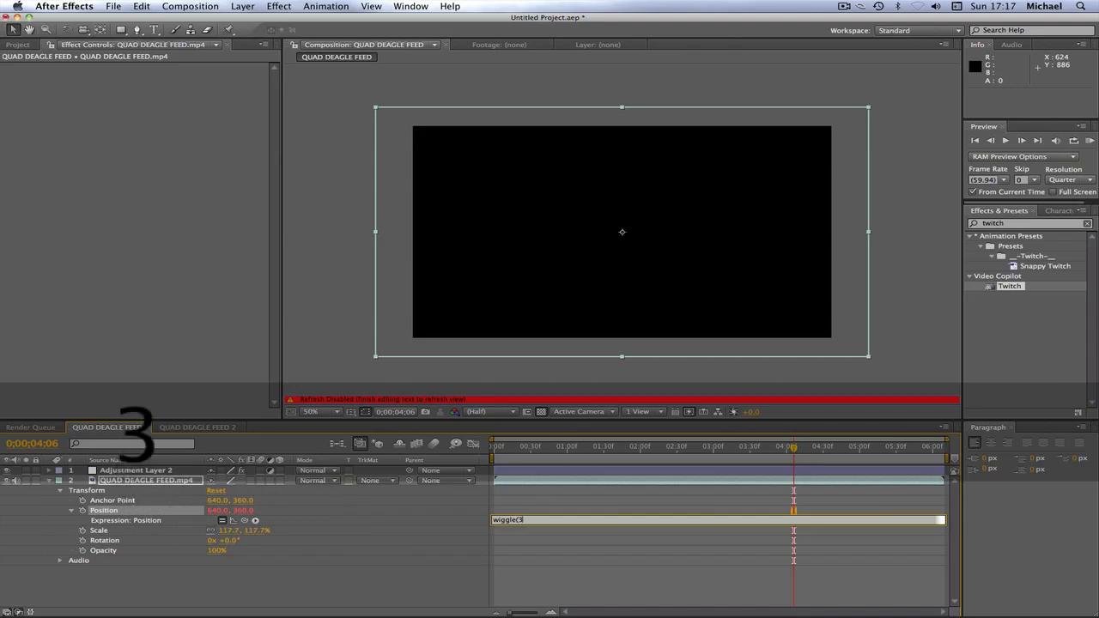
type(",10)")
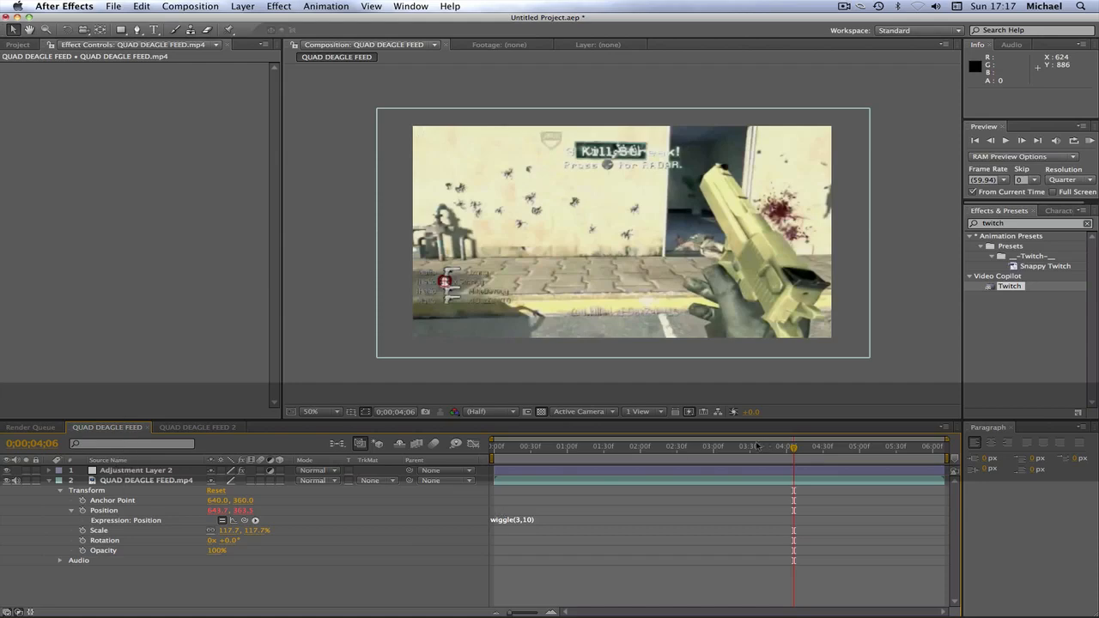
left_click(806, 446)
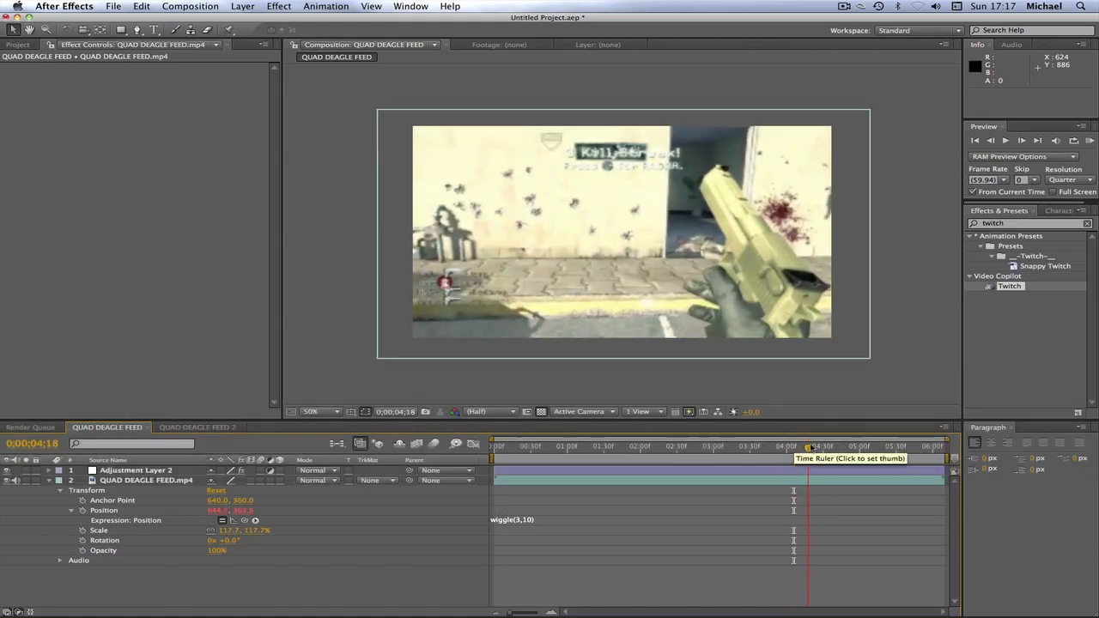
left_click(872, 446)
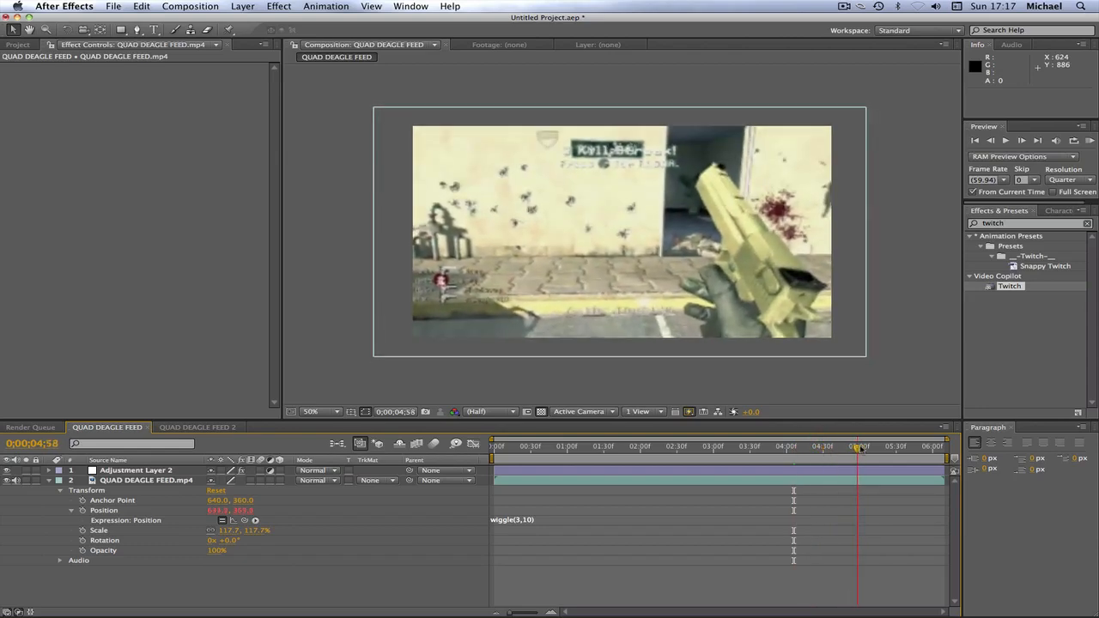
left_click(862, 446)
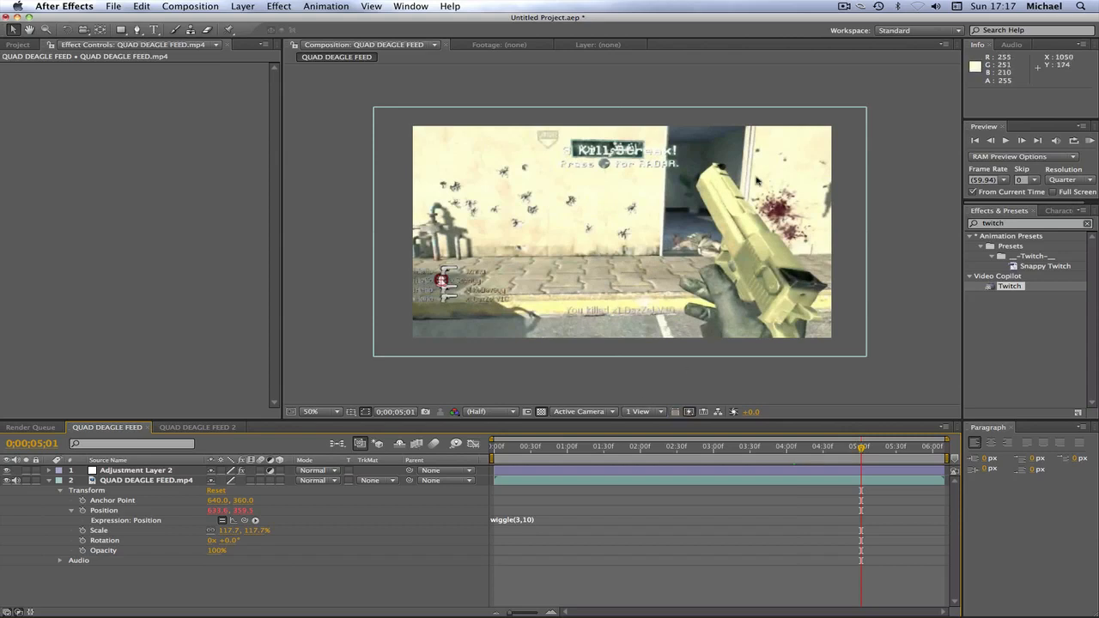
mouse_move(871, 158)
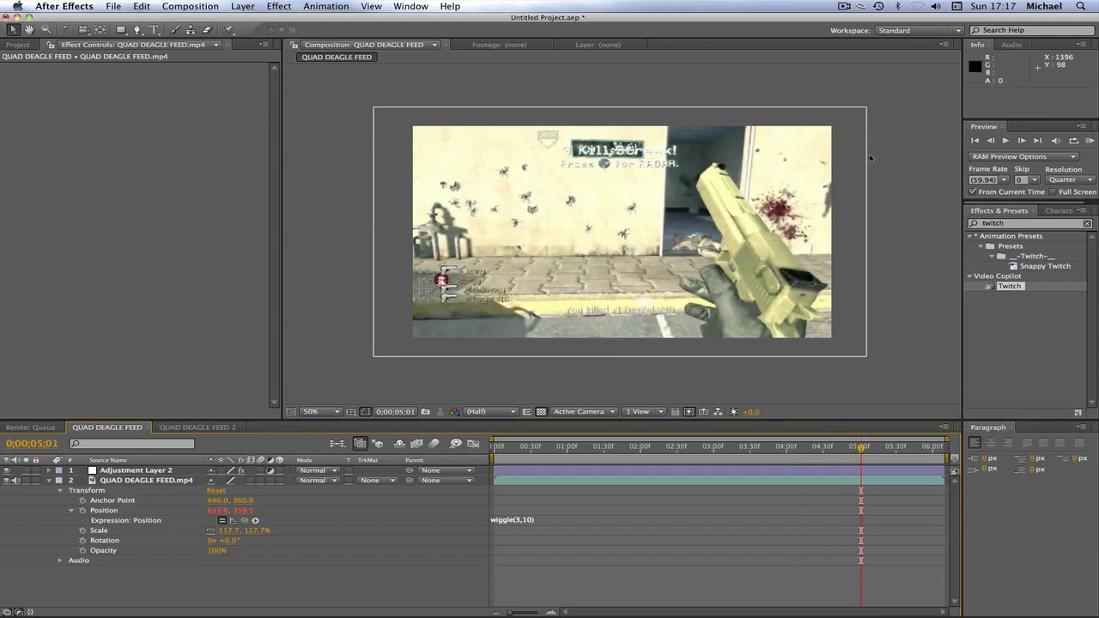
mouse_move(787, 439)
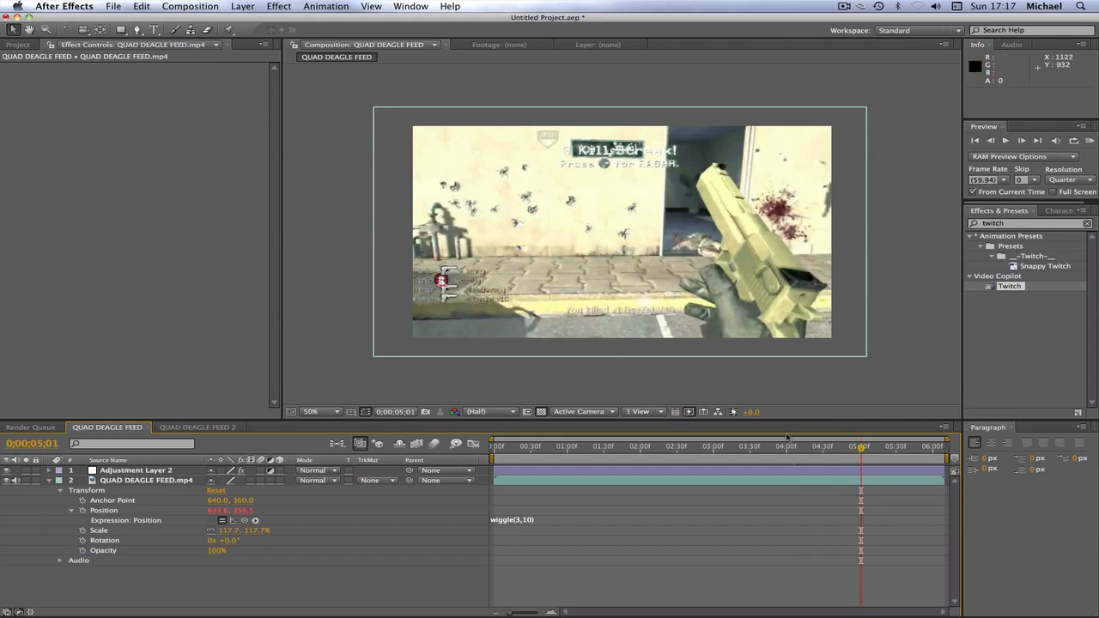
left_click(828, 447)
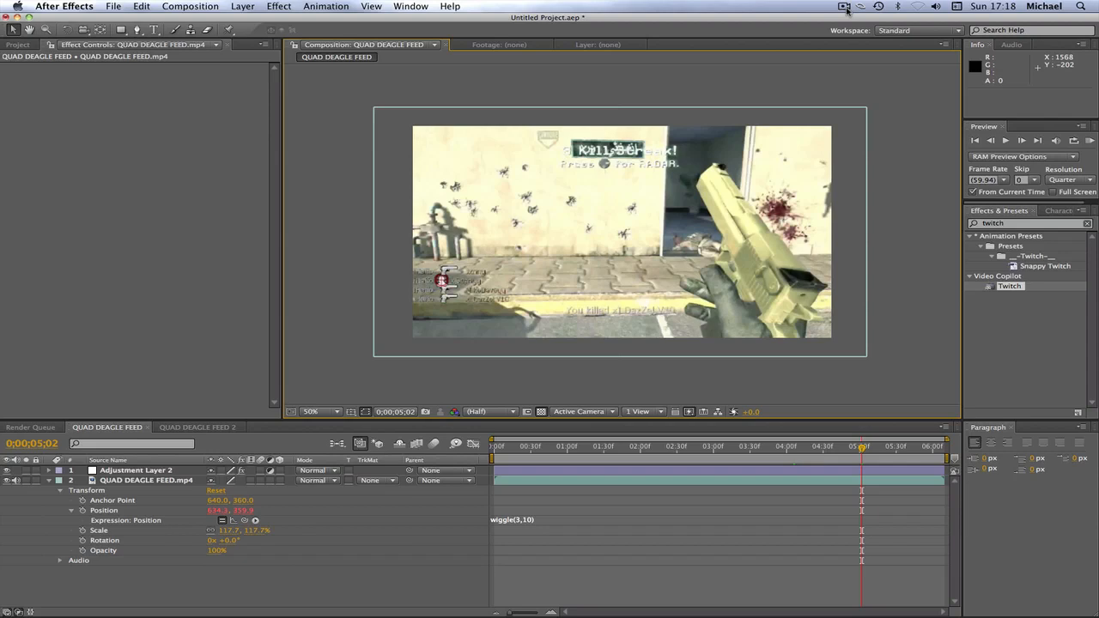
left_click(843, 6)
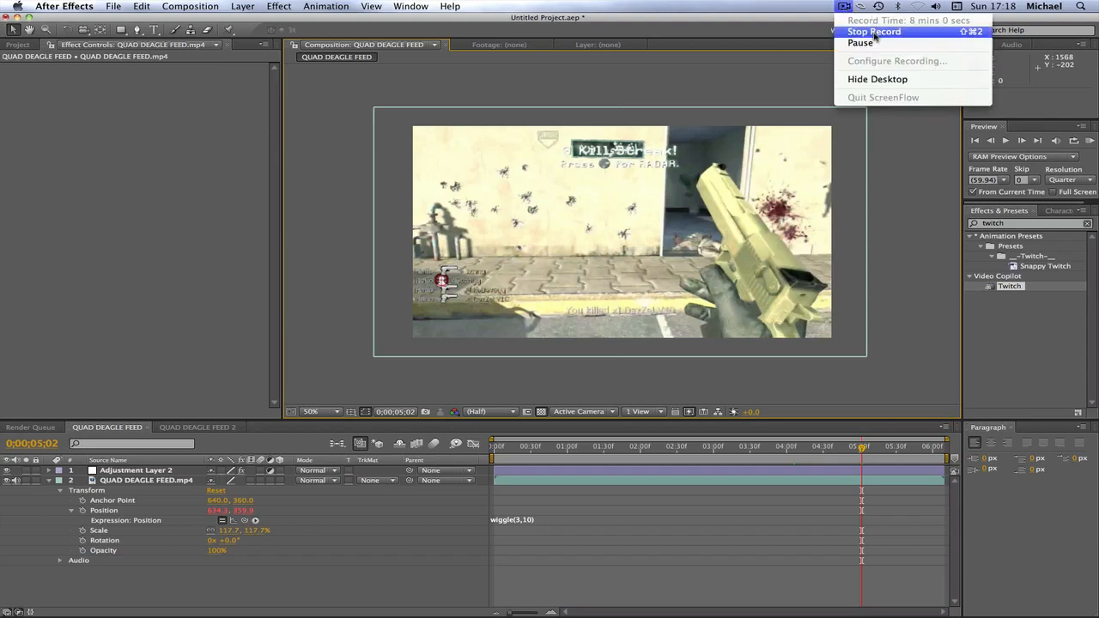